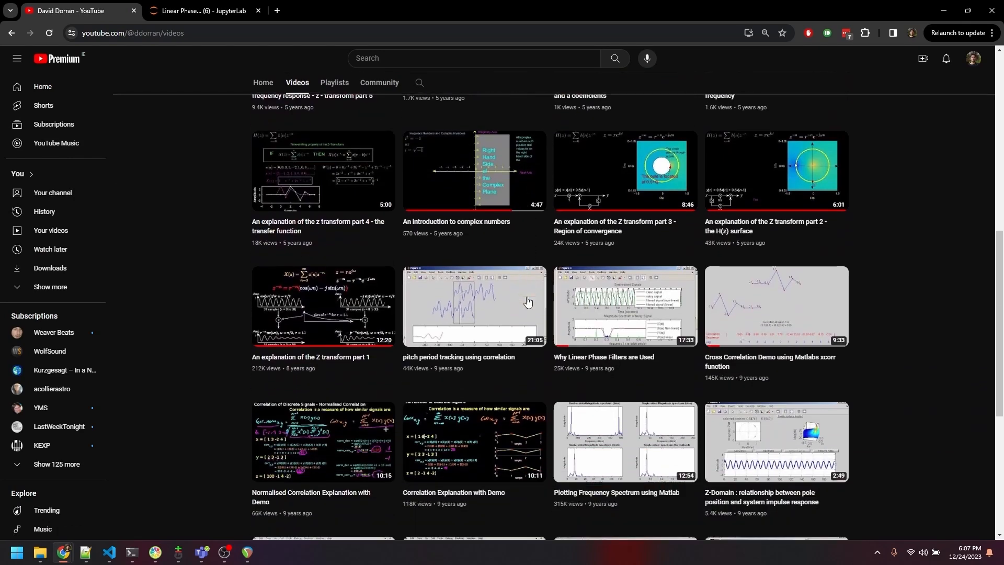
Step: Run the first cell, plotting the two-cosine waveform and its frequency peaks at 0.2 and 0.4
{"action": "scroll", "scroll_direction": "down", "scroll_amount": 3}
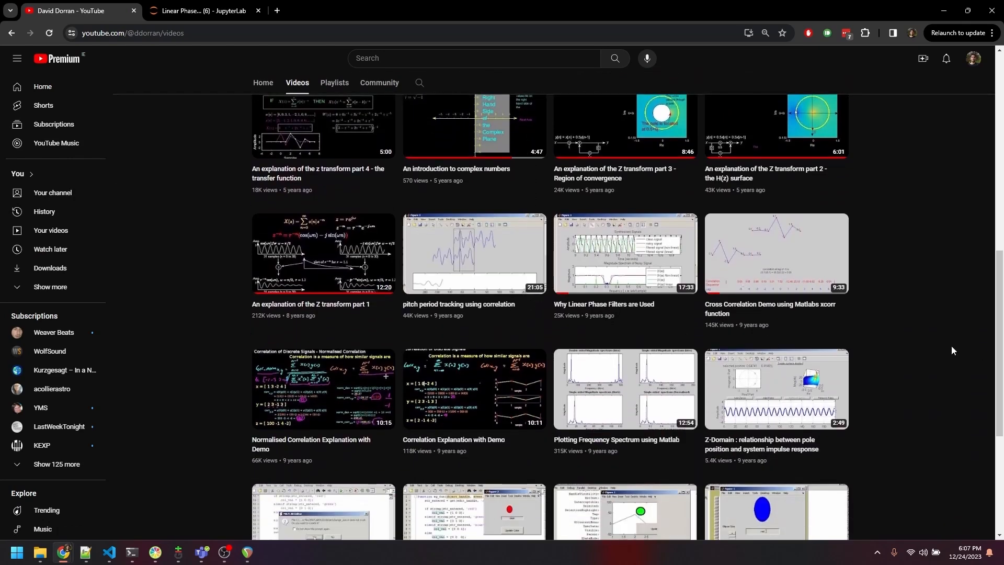
{"action": "left_click", "coordinate": [205, 11]}
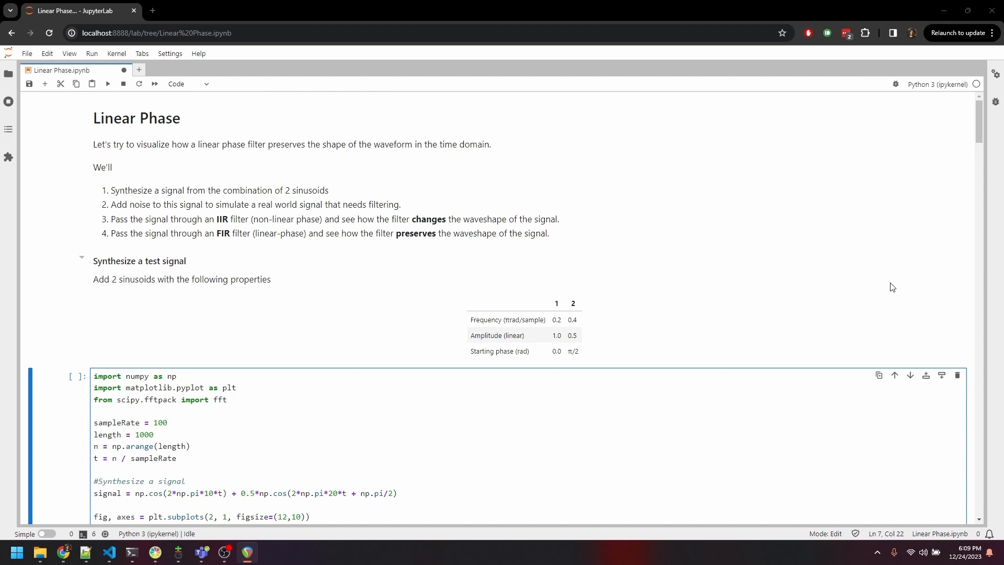
{"action": "scroll", "scroll_direction": "down", "scroll_amount": 3}
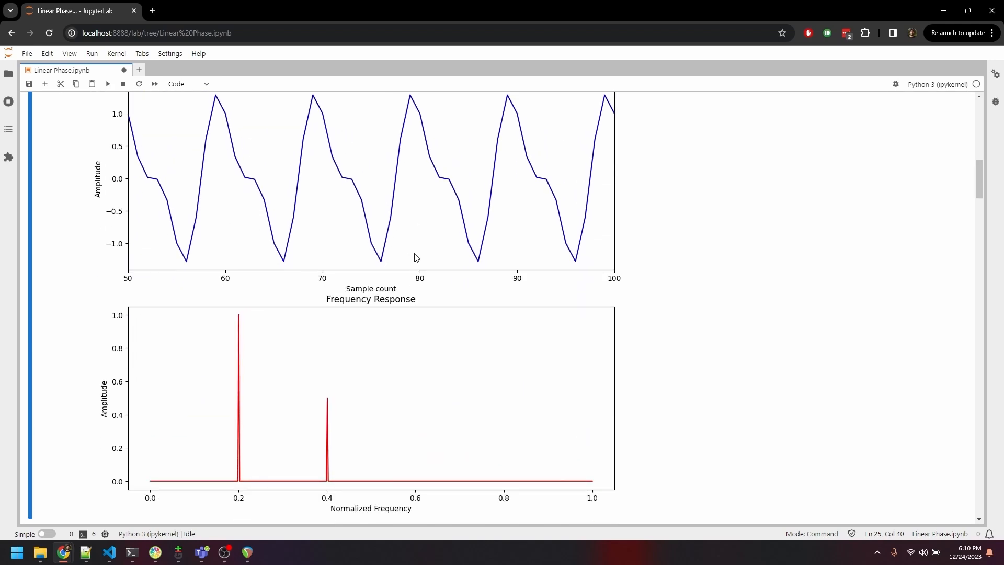
{"action": "mouse_move", "coordinate": [796, 280]}
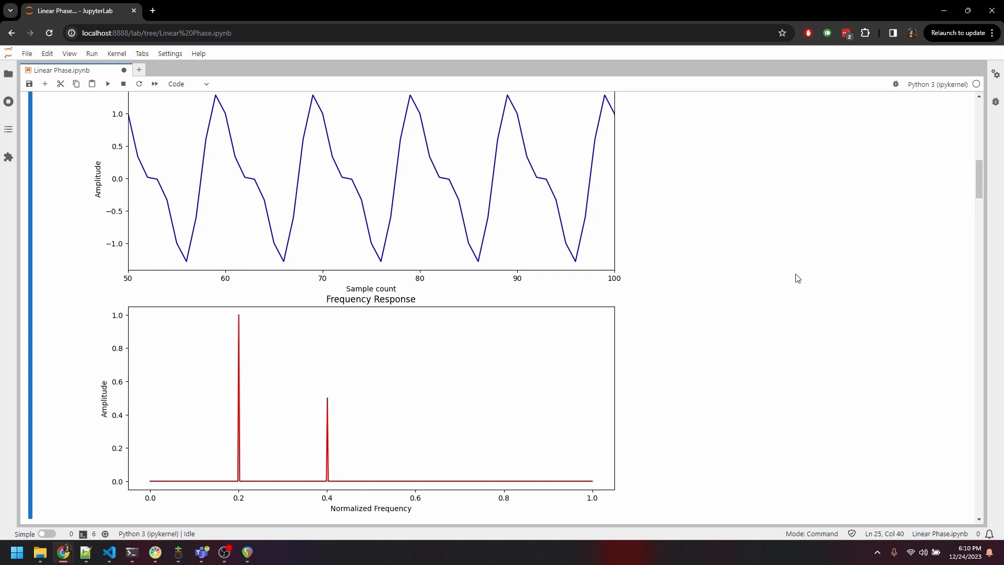
{"action": "mouse_move", "coordinate": [213, 442]}
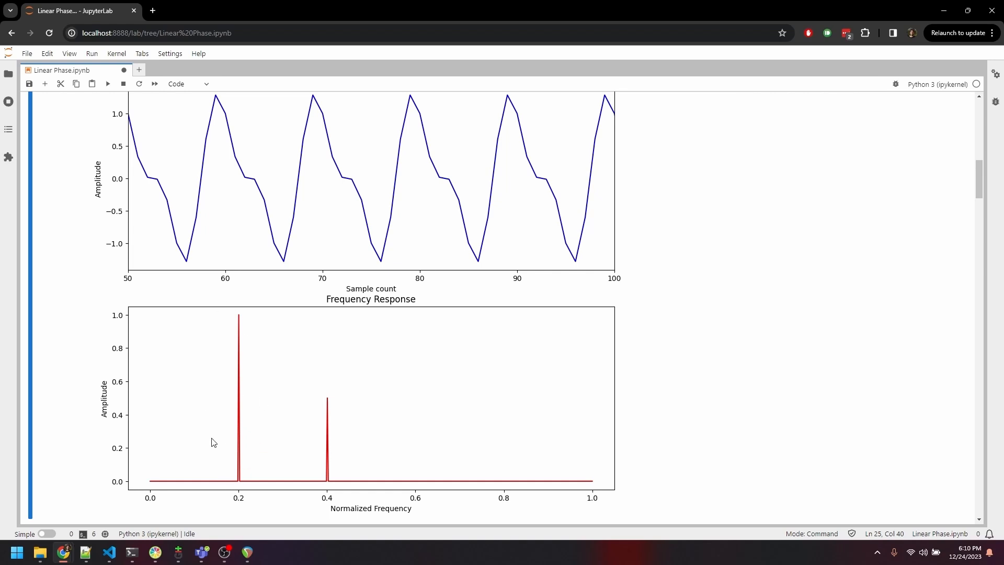
{"action": "mouse_move", "coordinate": [574, 385]}
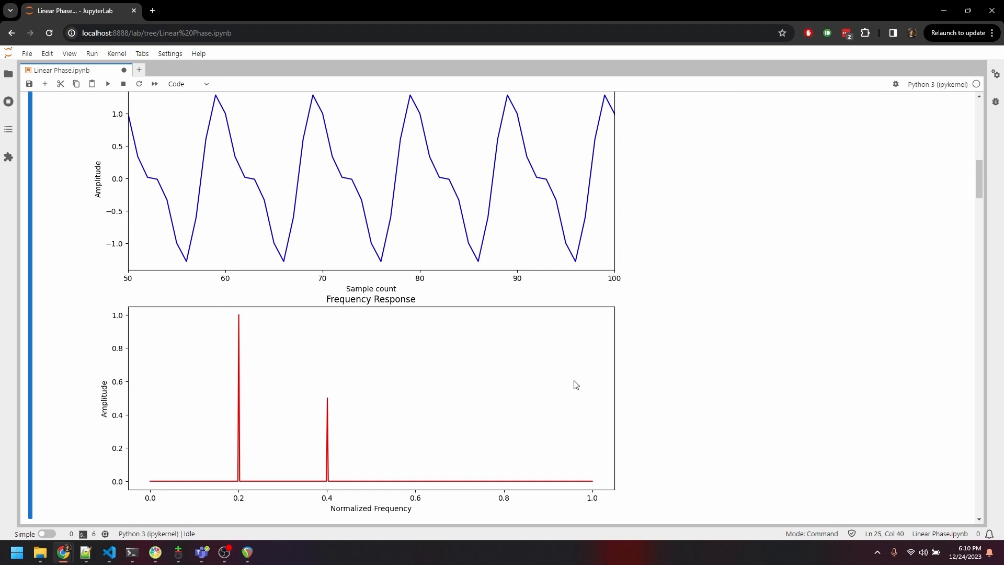
Step: Save the Linear Phase notebook with Ctrl+S, keeping the waveform and frequency-response plots
{"action": "key", "text": "ctrl+s"}
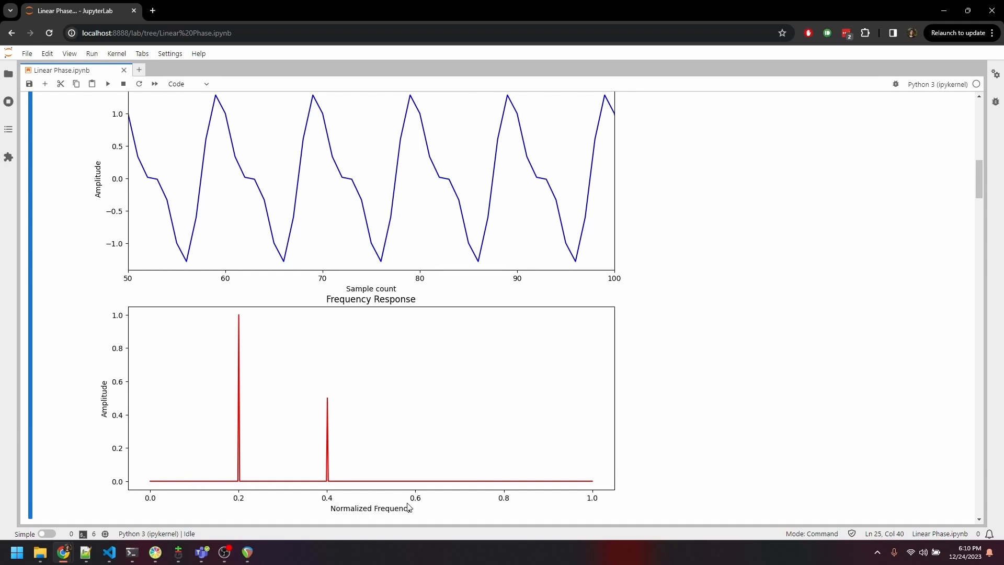
{"action": "mouse_move", "coordinate": [588, 506]}
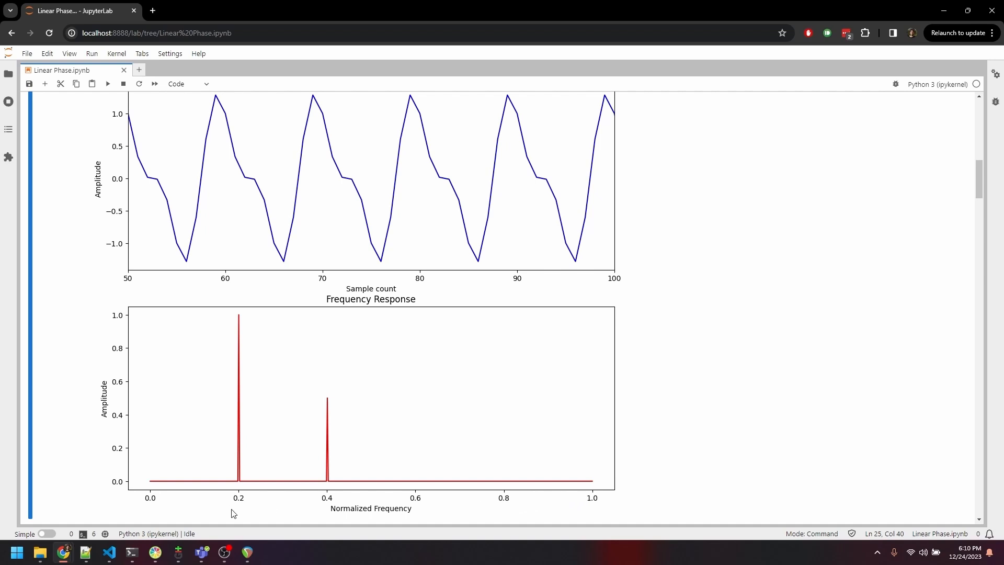
{"action": "mouse_move", "coordinate": [243, 511]}
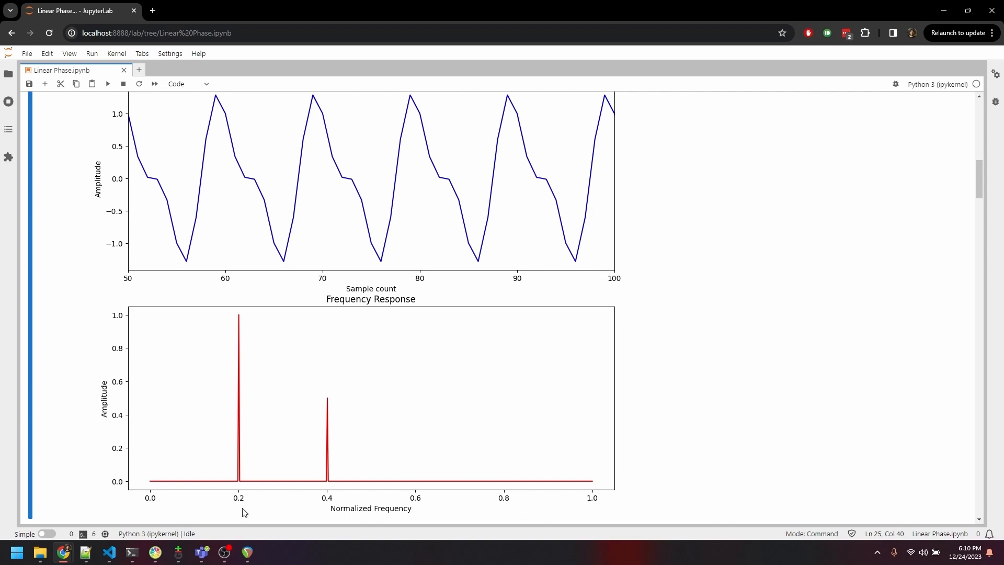
{"action": "mouse_move", "coordinate": [325, 498]}
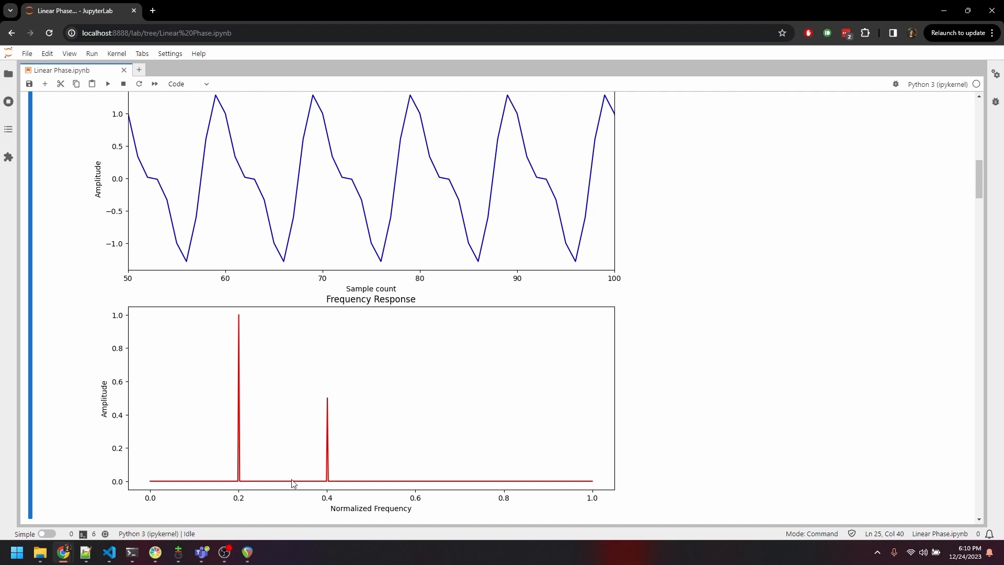
Step: Highlight the 0.28–0.33 bandpass edges and the lfilter noise call in the noise cell
{"action": "scroll", "scroll_direction": "down", "scroll_amount": 3}
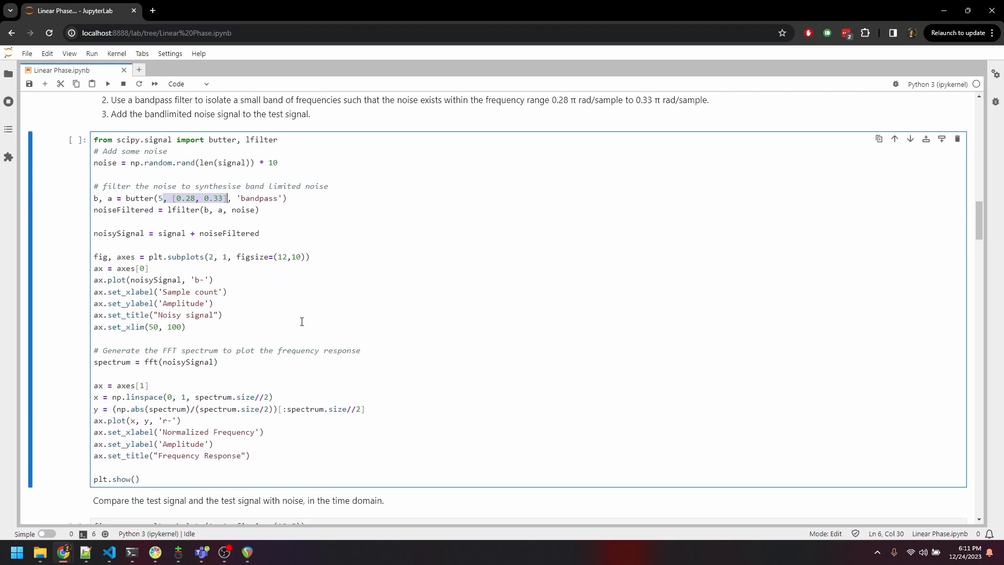
{"action": "double_click", "coordinate": [243, 208]}
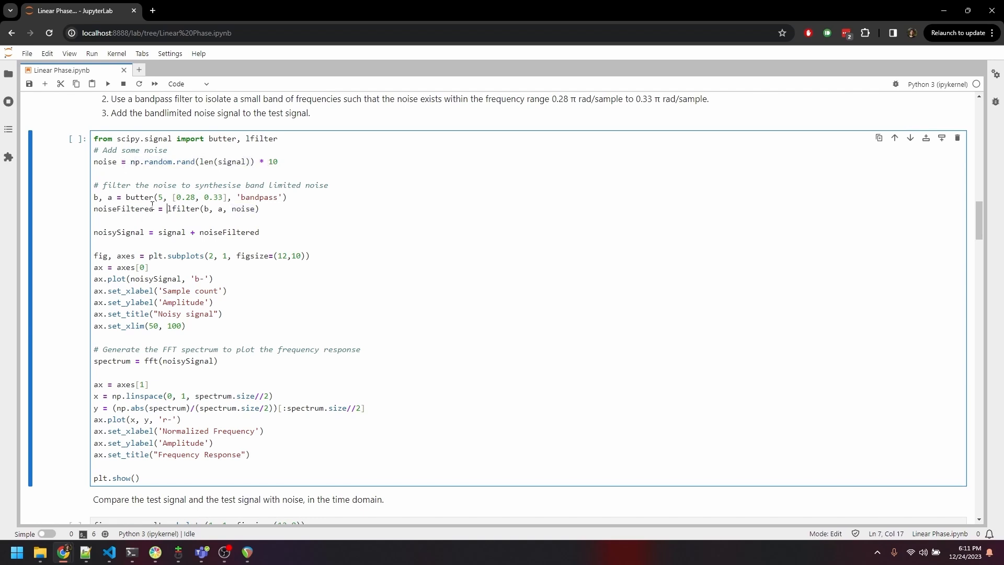
{"action": "double_click", "coordinate": [140, 197]}
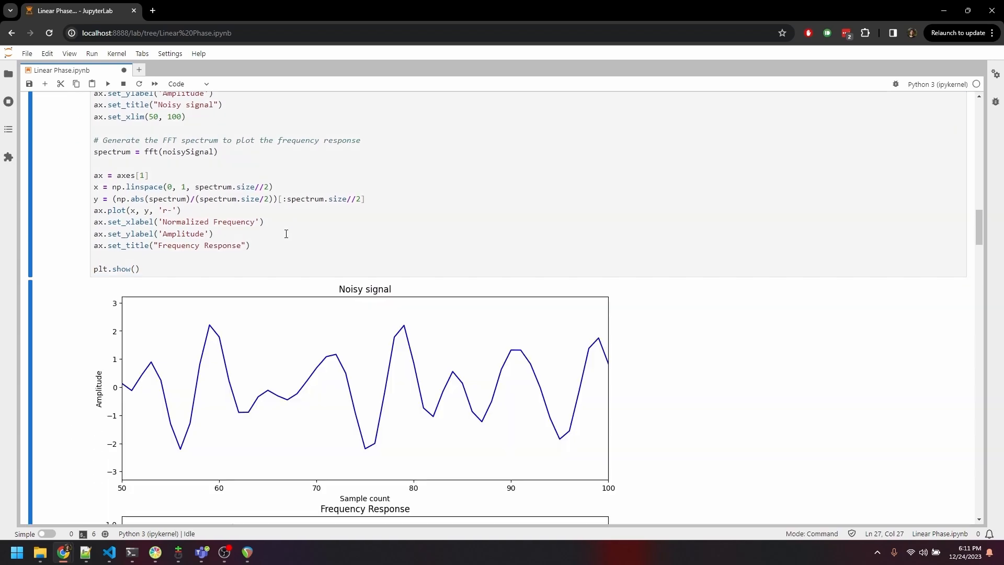
{"action": "scroll", "scroll_direction": "down", "scroll_amount": 3}
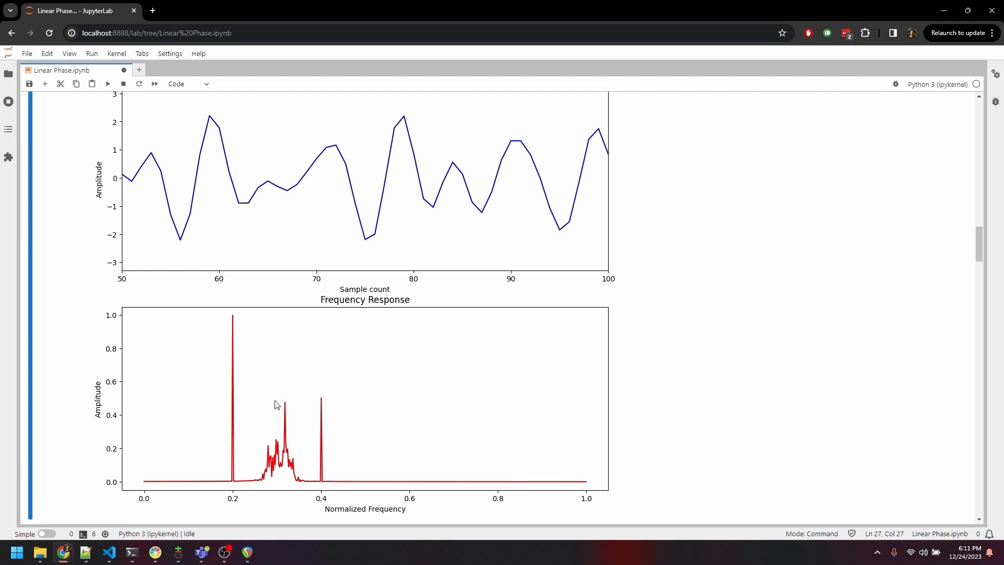
{"action": "mouse_move", "coordinate": [219, 508]}
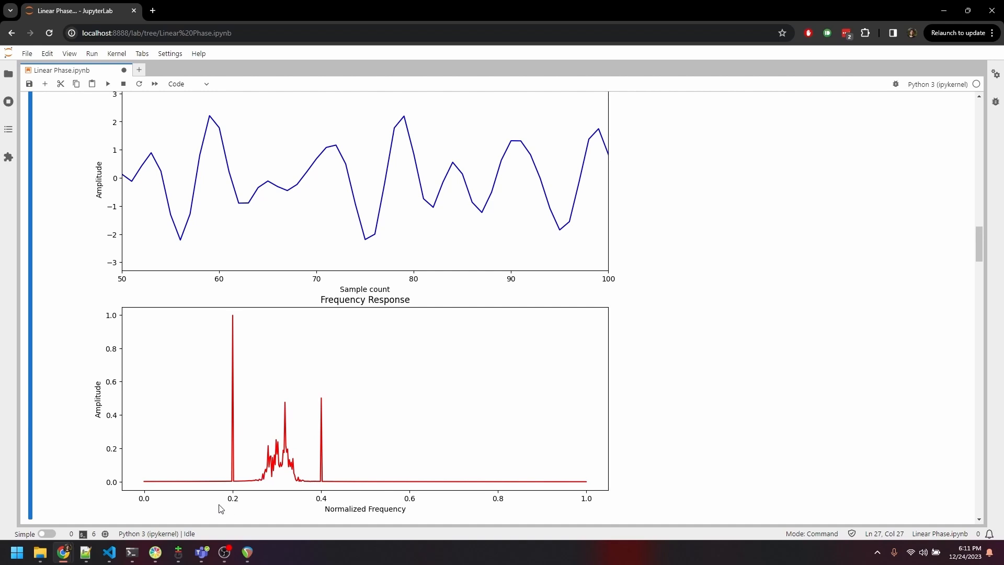
{"action": "mouse_move", "coordinate": [197, 508]}
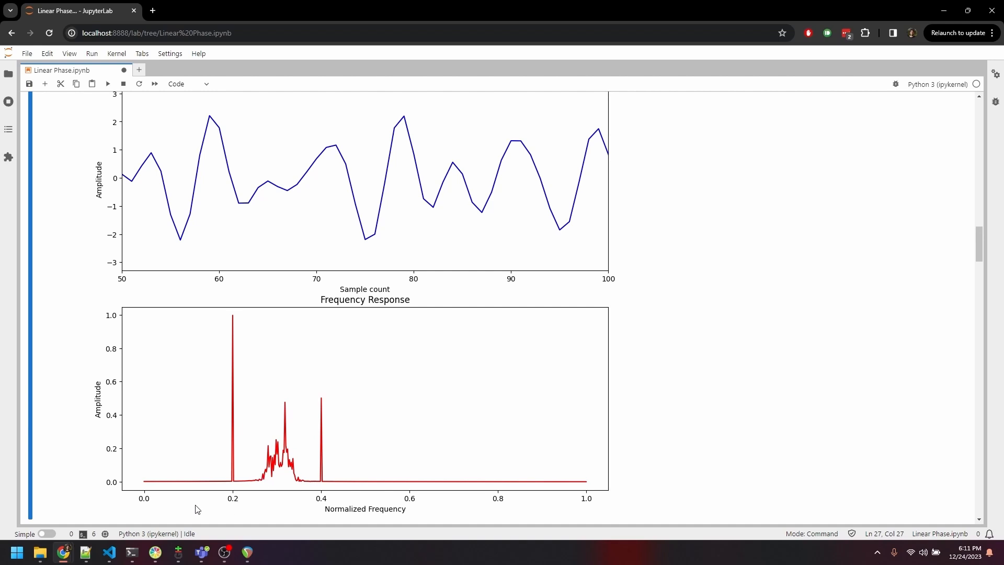
{"action": "scroll", "scroll_direction": "down", "scroll_amount": 3}
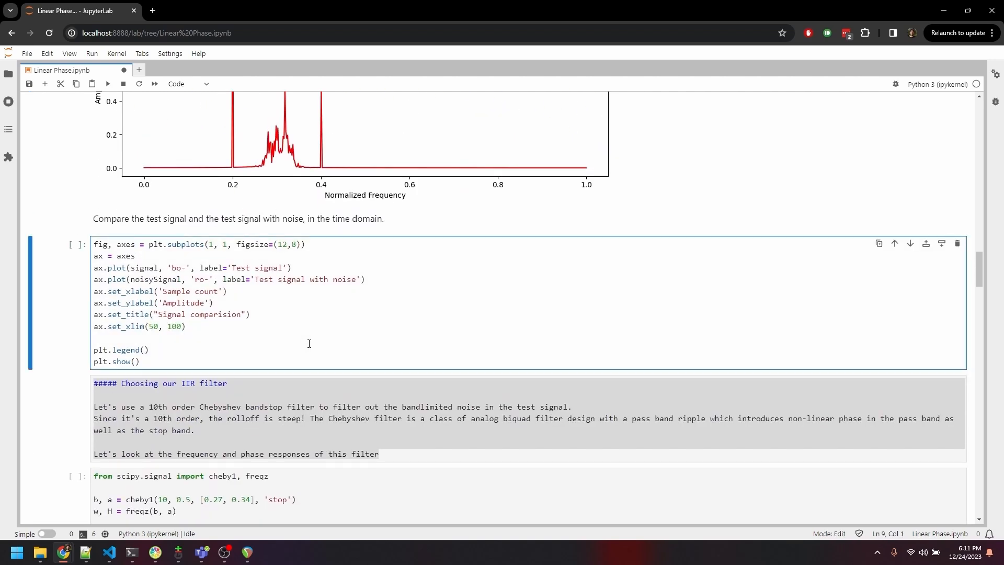
{"action": "left_click", "coordinate": [108, 84]}
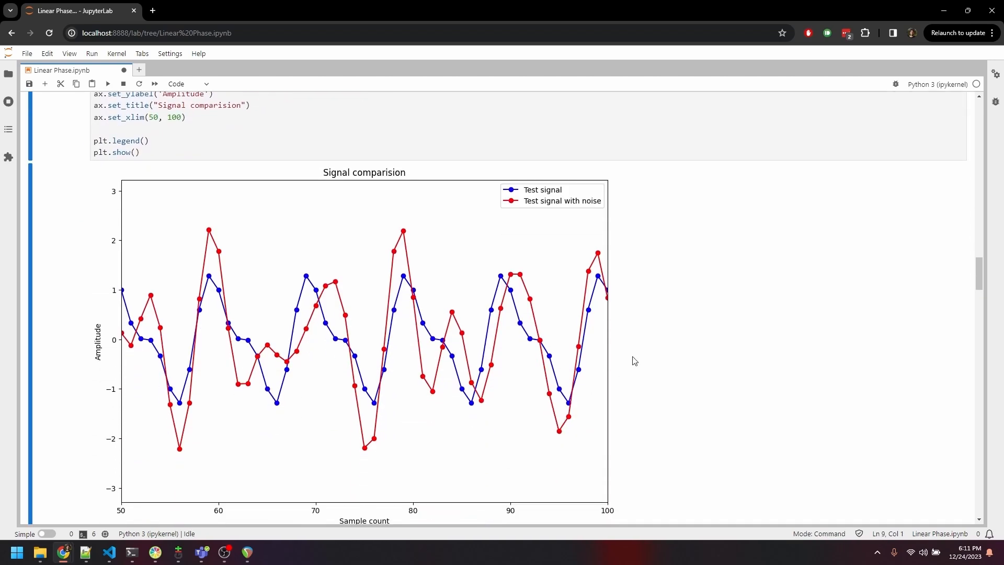
{"action": "mouse_move", "coordinate": [632, 330]}
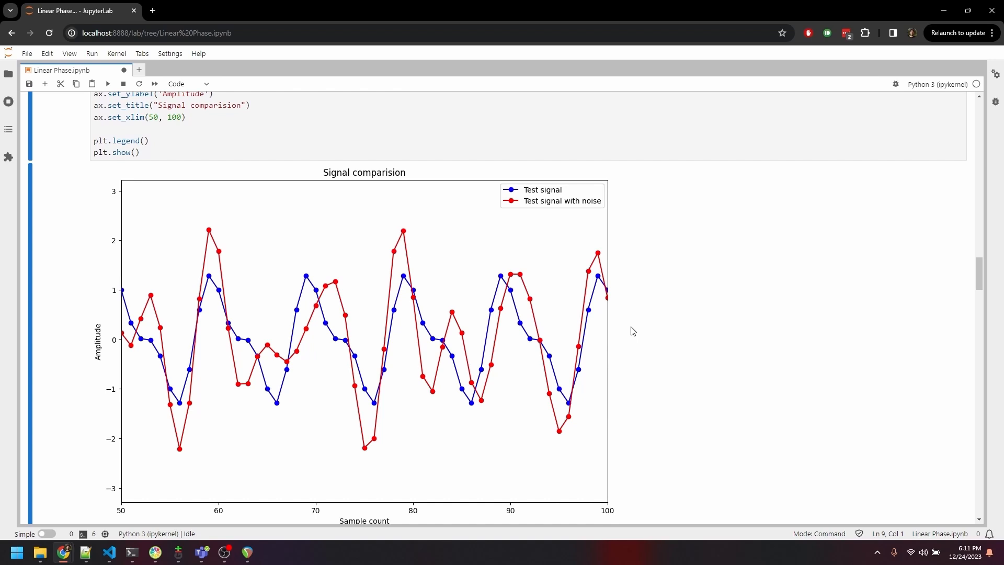
{"action": "mouse_move", "coordinate": [633, 331]}
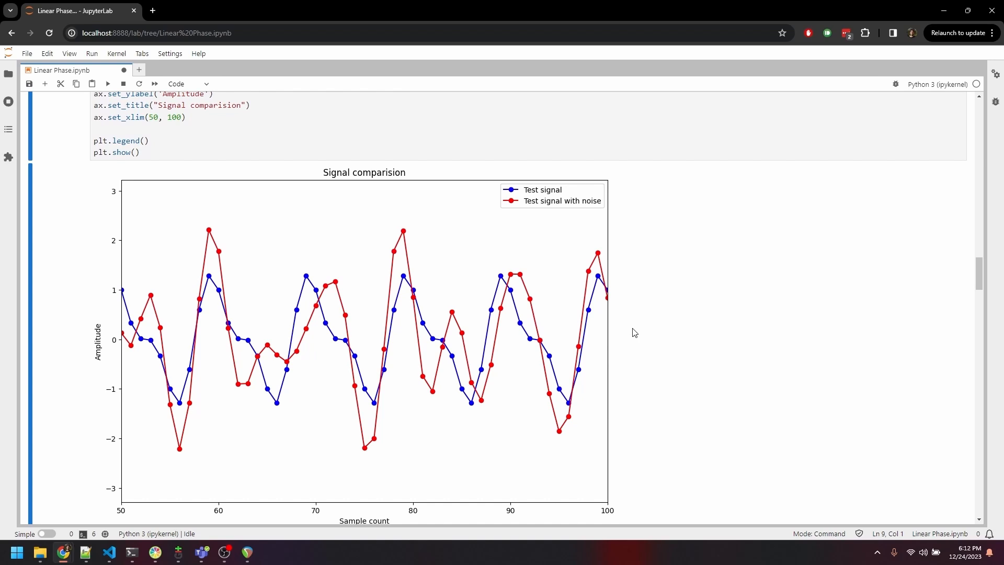
{"action": "scroll", "scroll_direction": "down", "scroll_amount": 3}
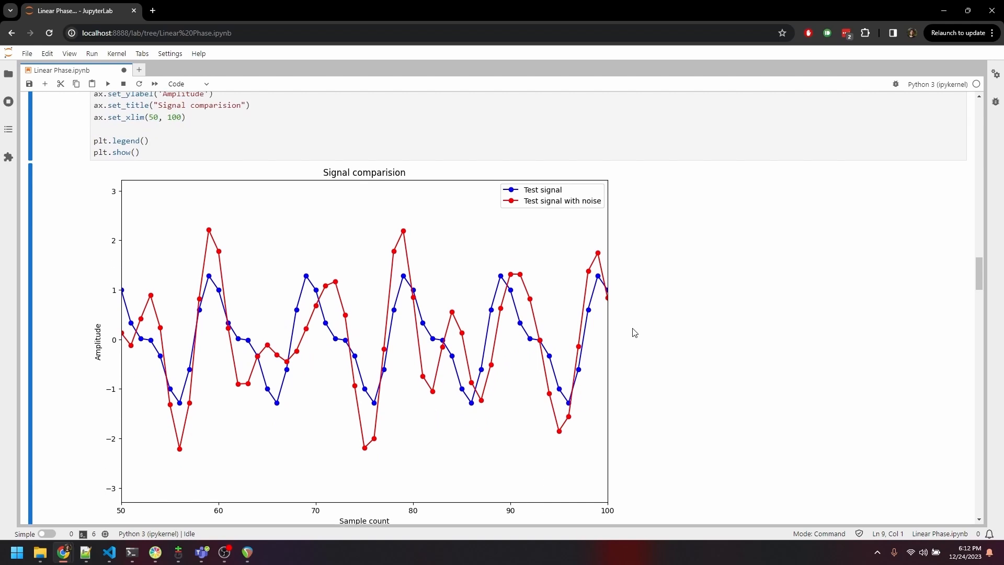
{"action": "scroll", "scroll_direction": "down", "scroll_amount": 3}
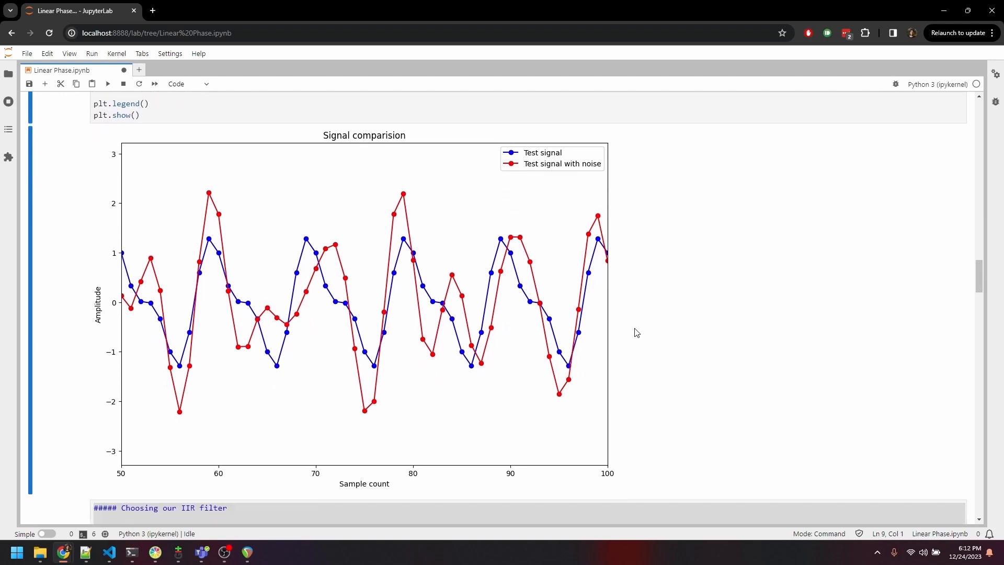
Step: Scroll to the 'Choosing our IIR filter' section and its 10th-order Chebyshev bandstop code
{"action": "scroll", "scroll_direction": "down", "scroll_amount": 3}
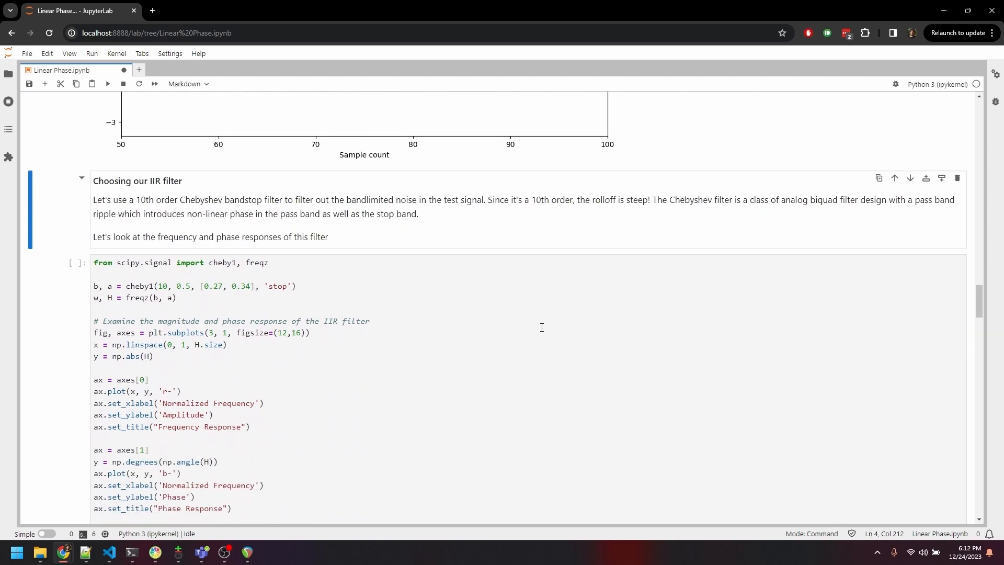
{"action": "mouse_move", "coordinate": [530, 309]}
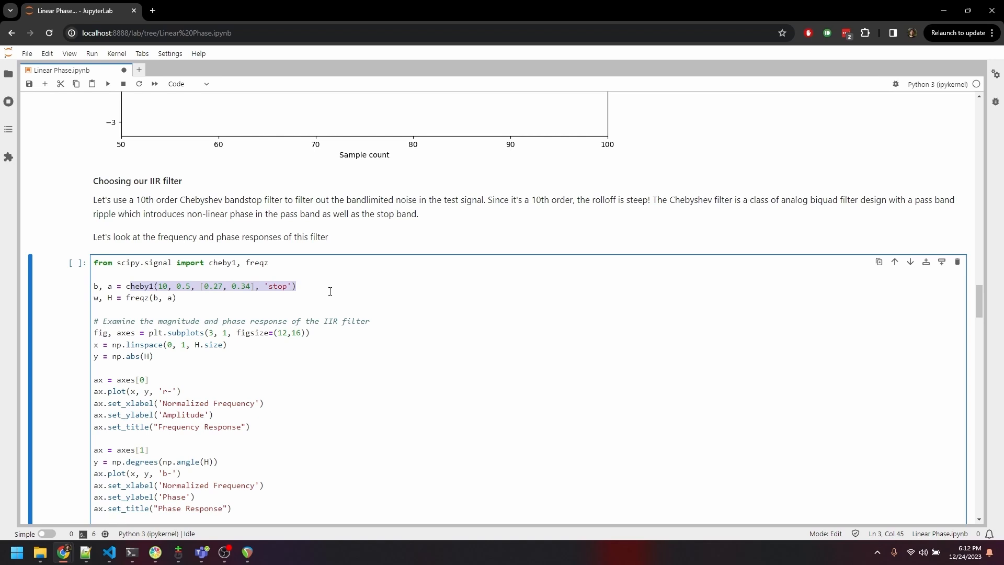
{"action": "mouse_move", "coordinate": [302, 294]}
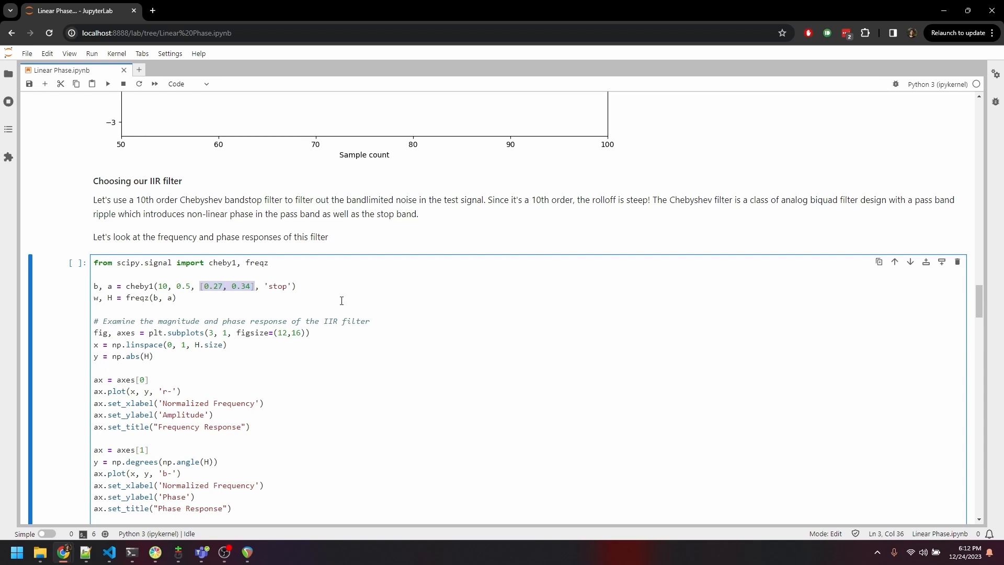
{"action": "scroll", "scroll_direction": "down", "scroll_amount": 3}
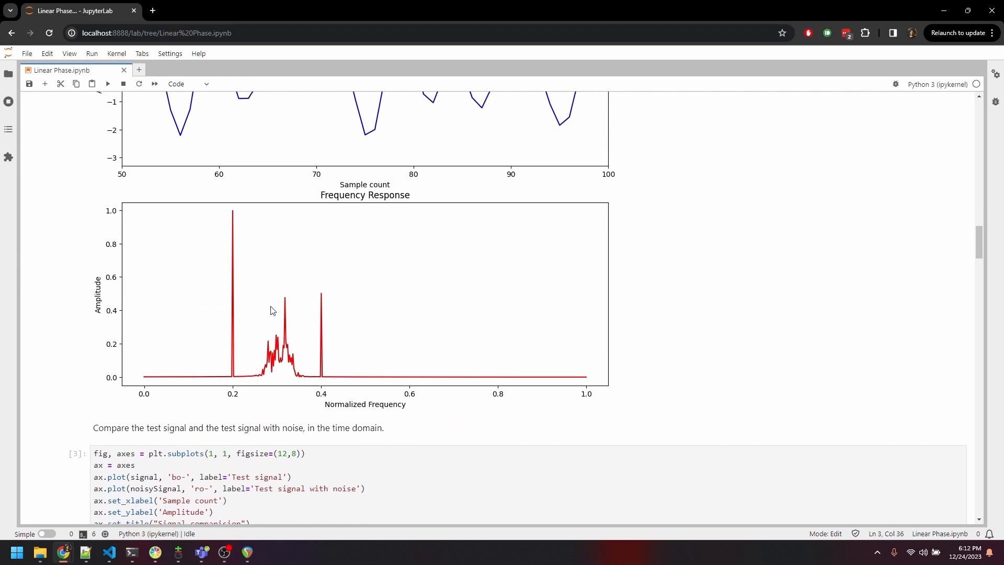
Step: Scroll to the Chebyshev filter's 0.27–0.34 notch Frequency Response and its Phase Response
{"action": "scroll", "scroll_direction": "down", "scroll_amount": 3}
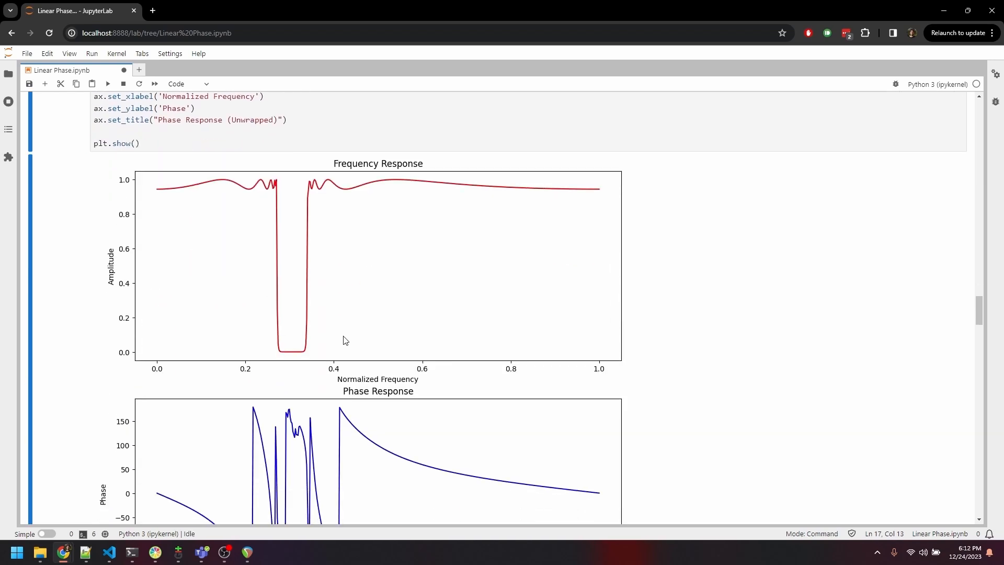
{"action": "mouse_move", "coordinate": [681, 316]}
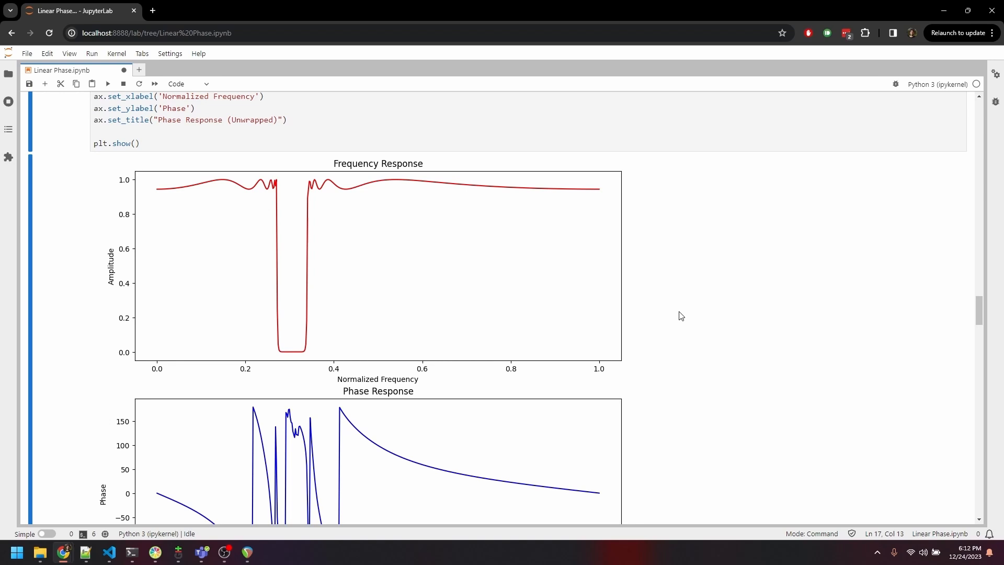
{"action": "mouse_move", "coordinate": [261, 203]}
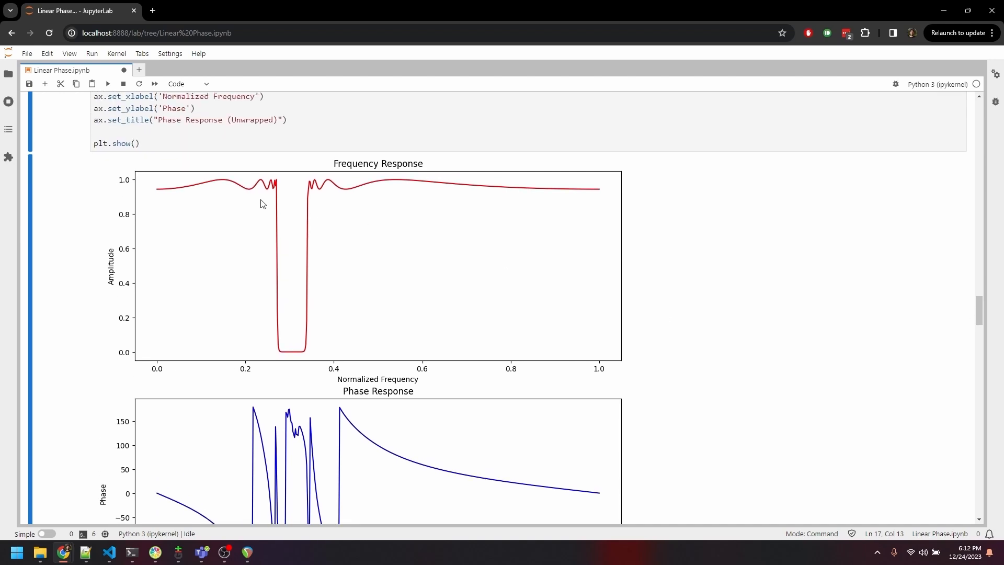
{"action": "mouse_move", "coordinate": [345, 167]}
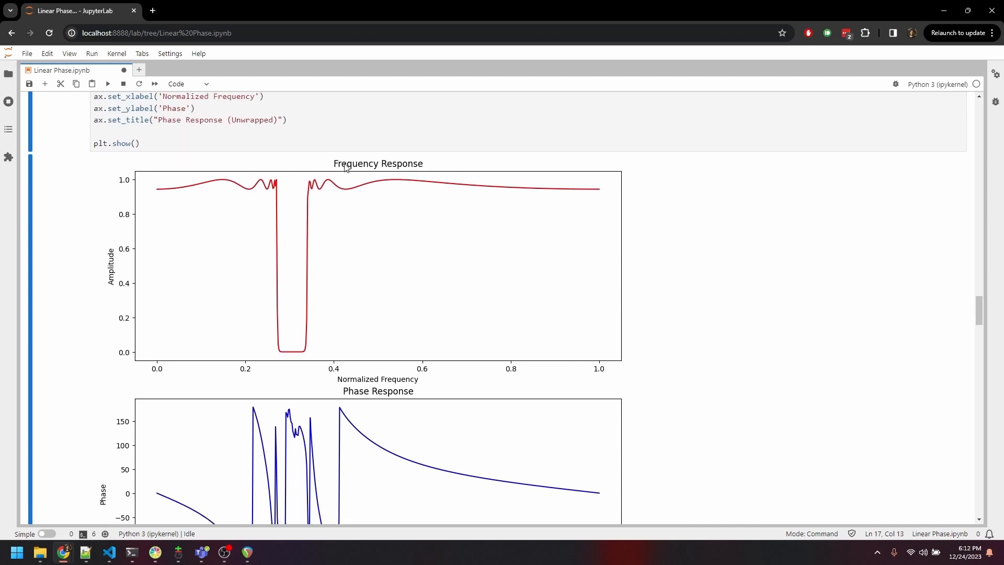
{"action": "mouse_move", "coordinate": [374, 268]}
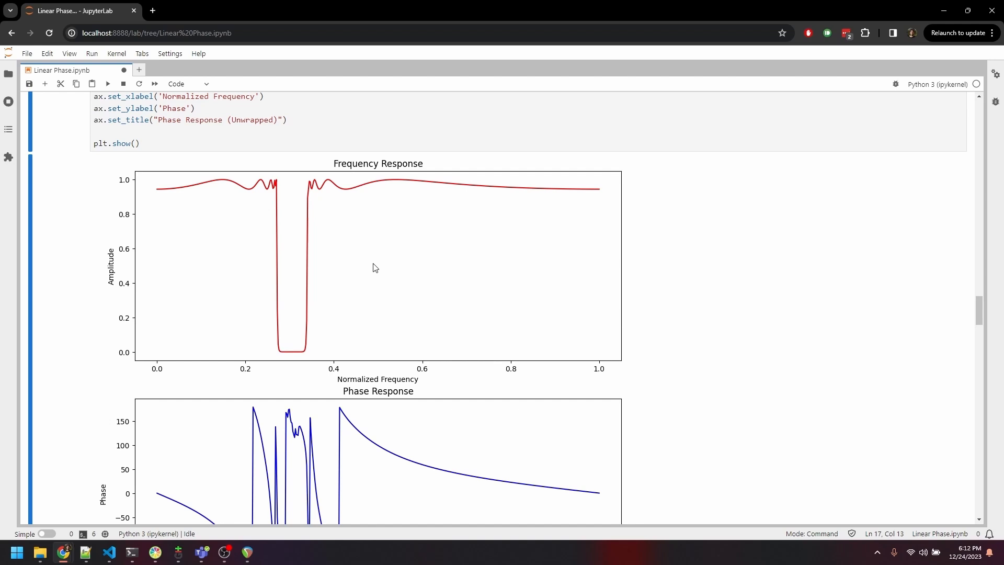
{"action": "mouse_move", "coordinate": [311, 264]}
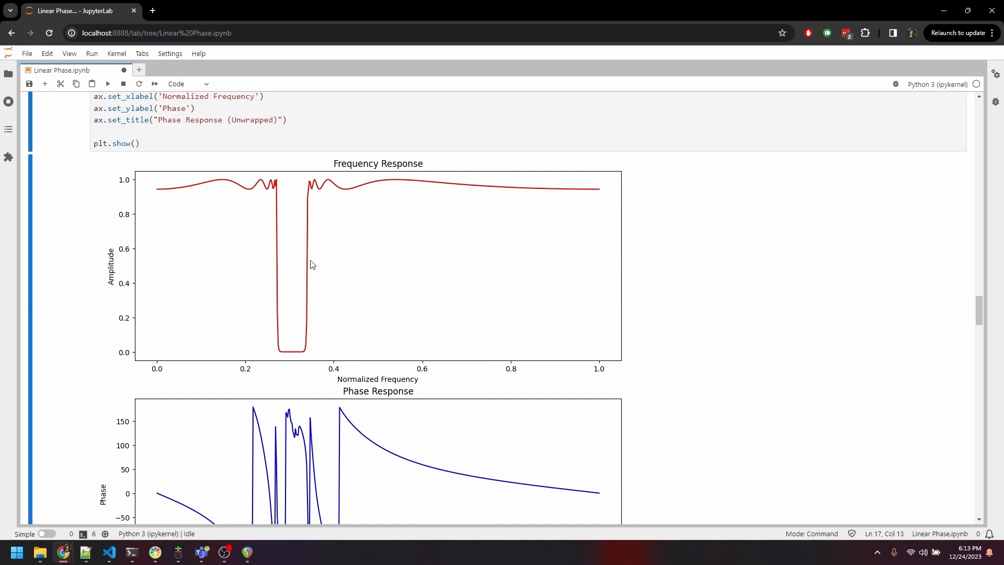
{"action": "mouse_move", "coordinate": [276, 182]}
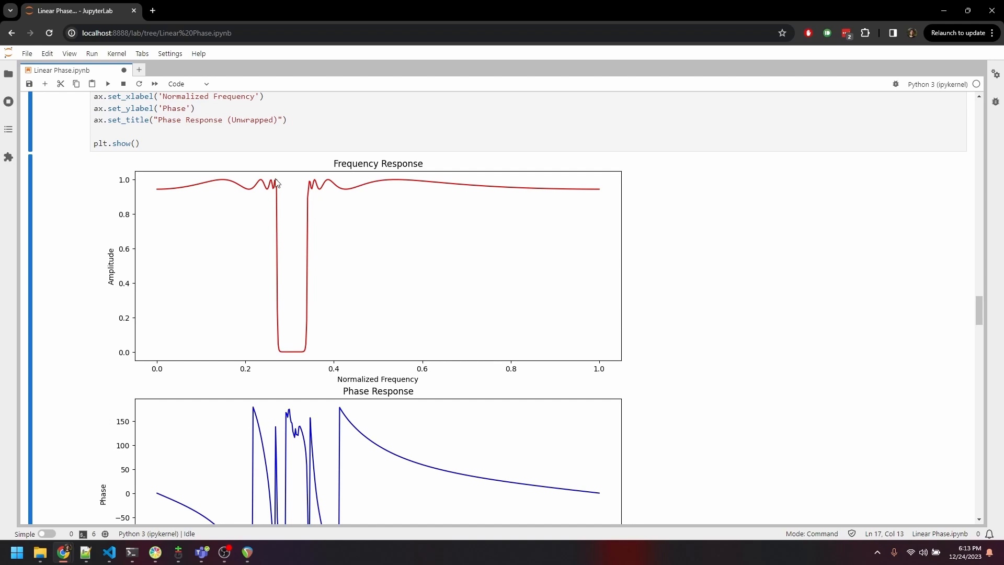
{"action": "mouse_move", "coordinate": [271, 311]}
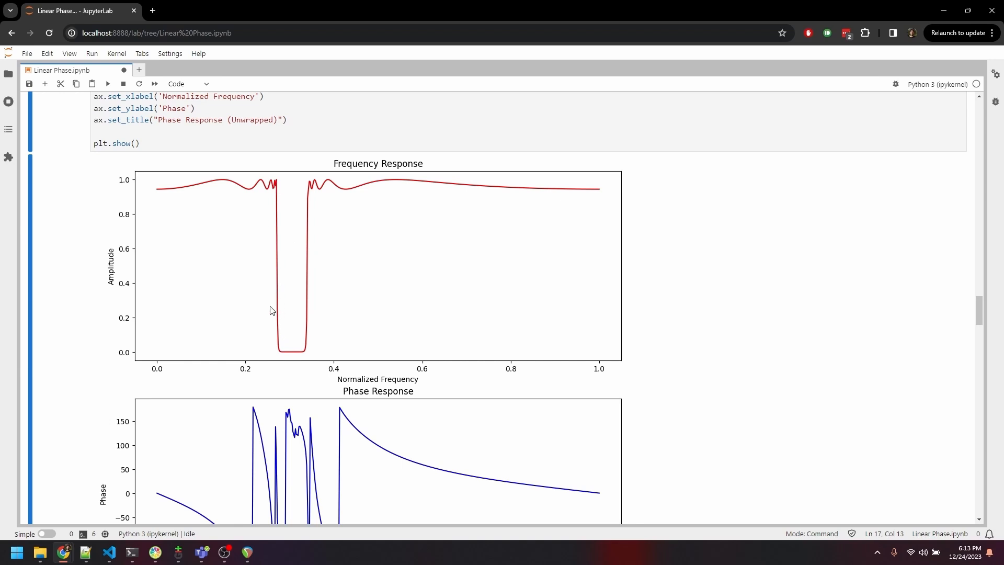
{"action": "mouse_move", "coordinate": [240, 305]}
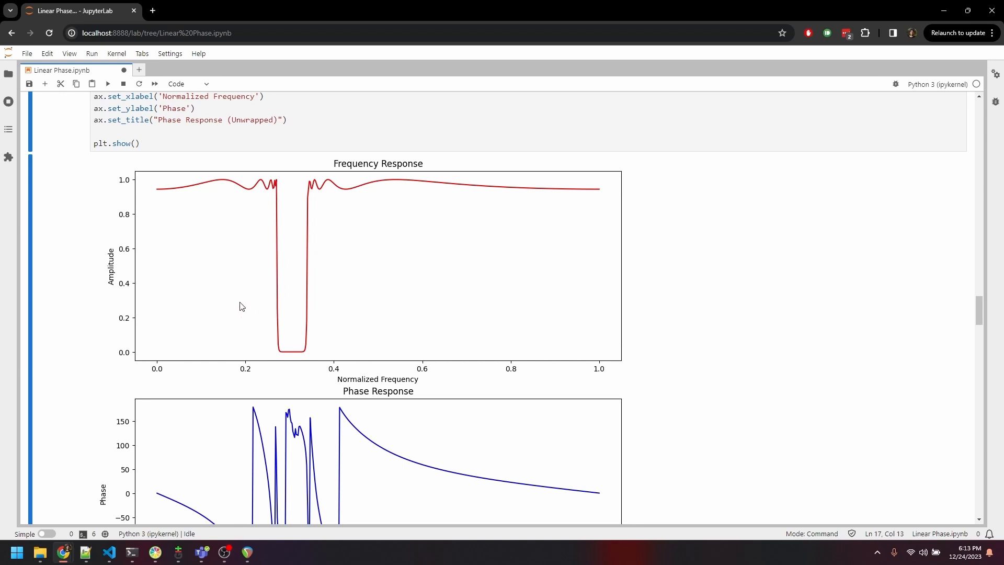
{"action": "mouse_move", "coordinate": [239, 260]}
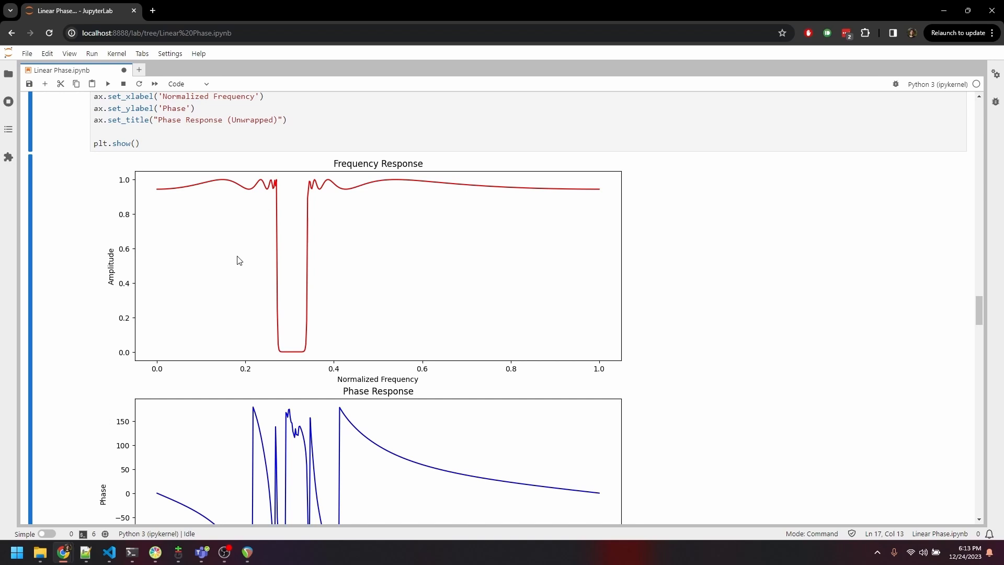
{"action": "mouse_move", "coordinate": [234, 265]}
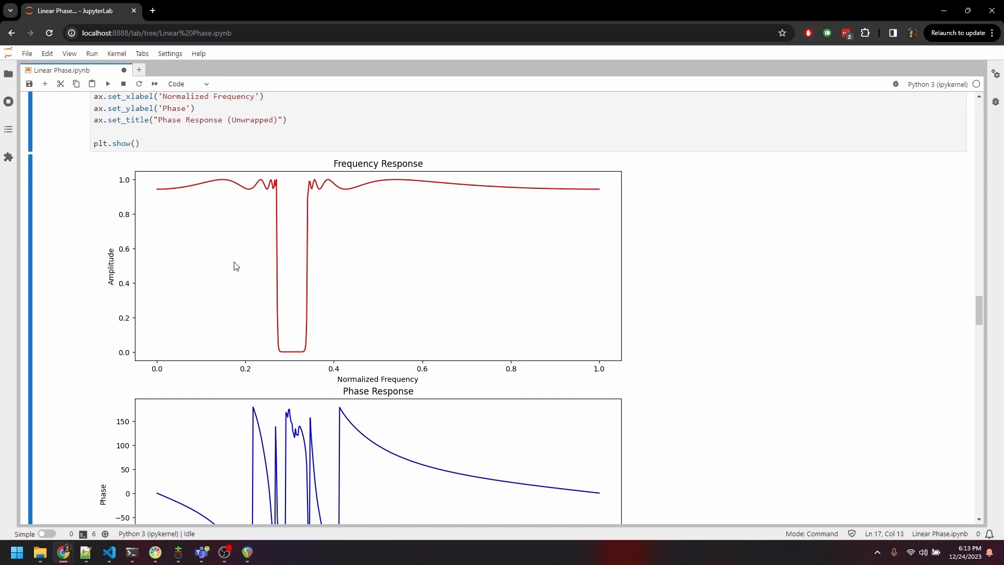
{"action": "mouse_move", "coordinate": [235, 270]}
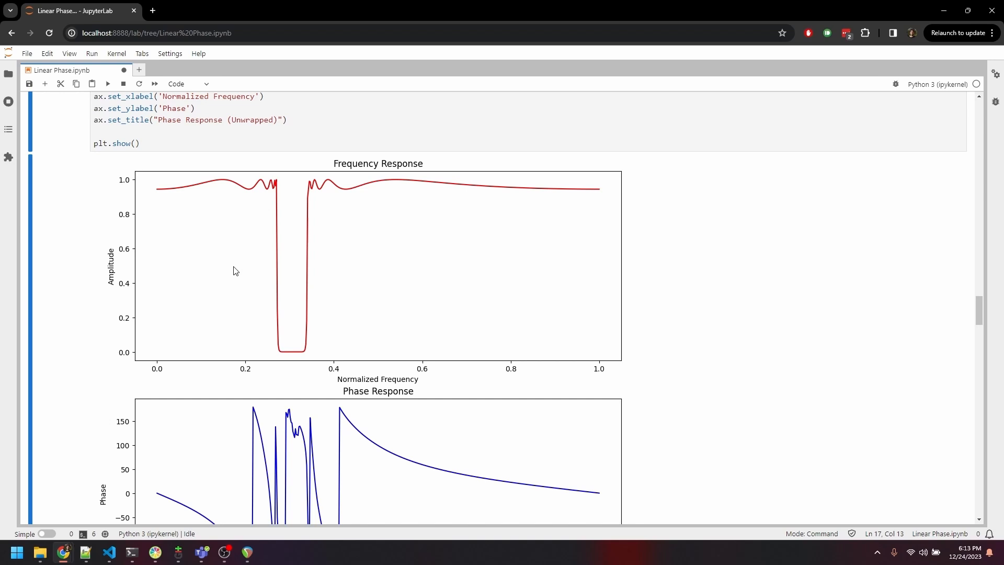
{"action": "scroll", "scroll_direction": "down", "scroll_amount": 3}
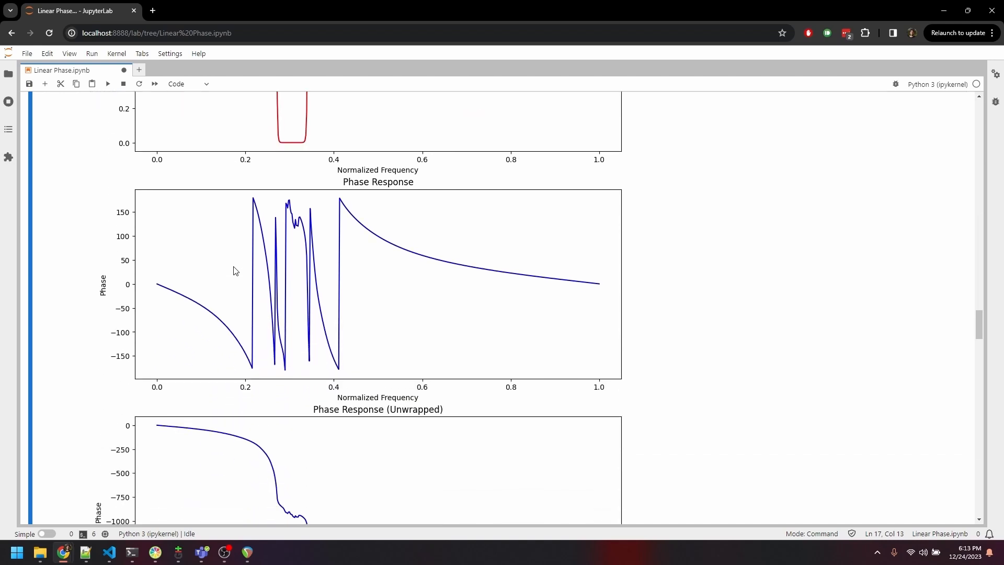
{"action": "scroll", "scroll_direction": "down", "scroll_amount": 3}
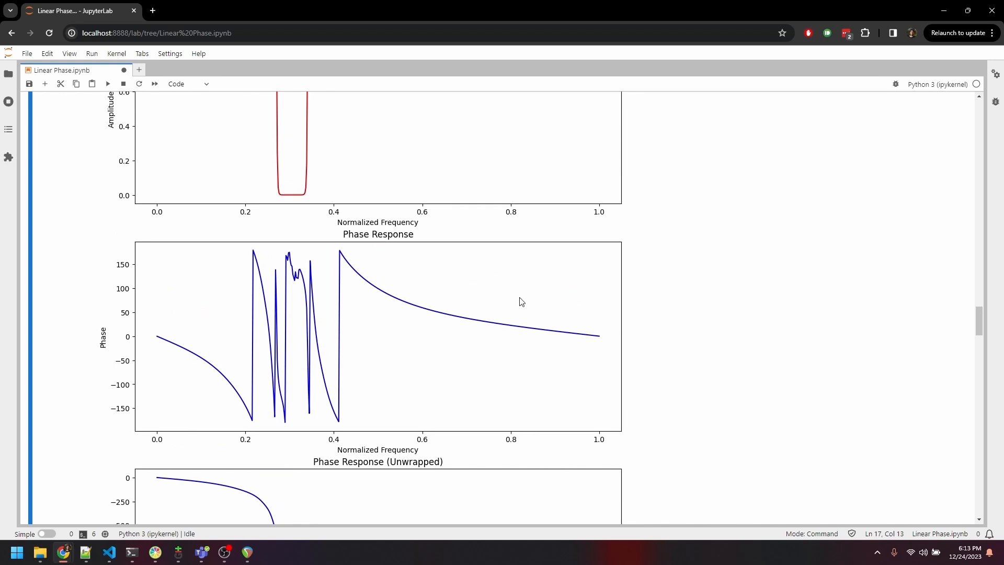
{"action": "mouse_move", "coordinate": [807, 325]}
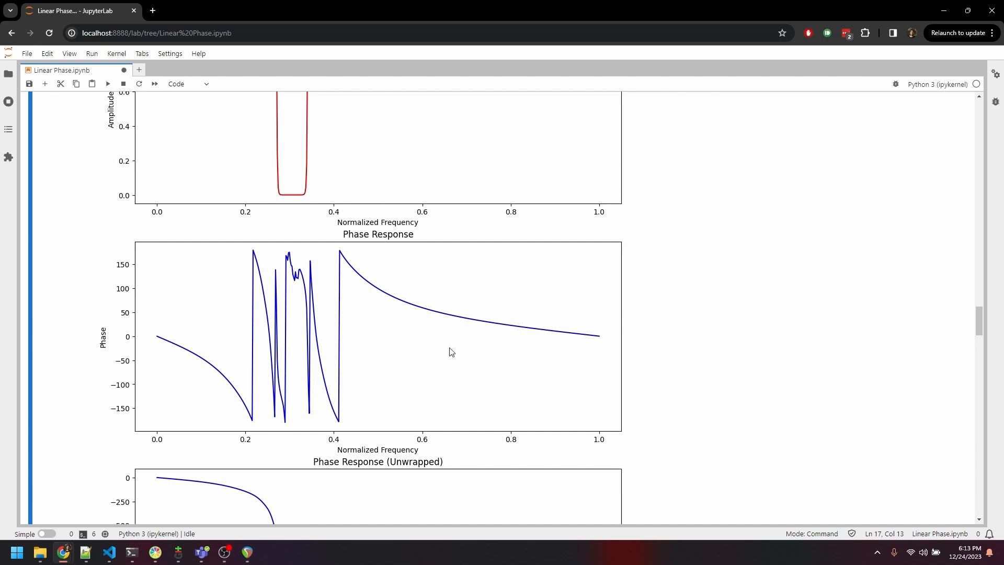
{"action": "mouse_move", "coordinate": [297, 245]}
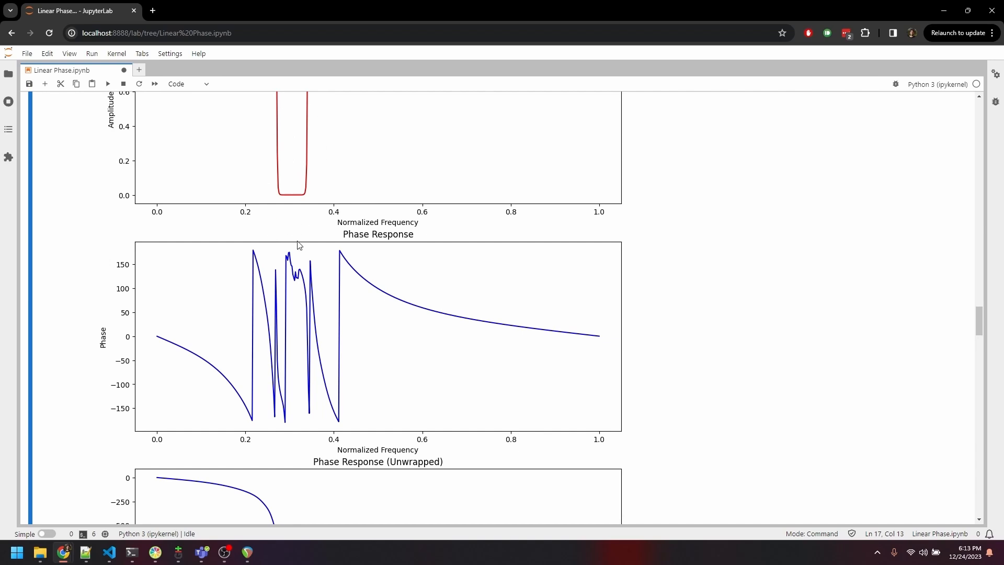
{"action": "mouse_move", "coordinate": [632, 280]}
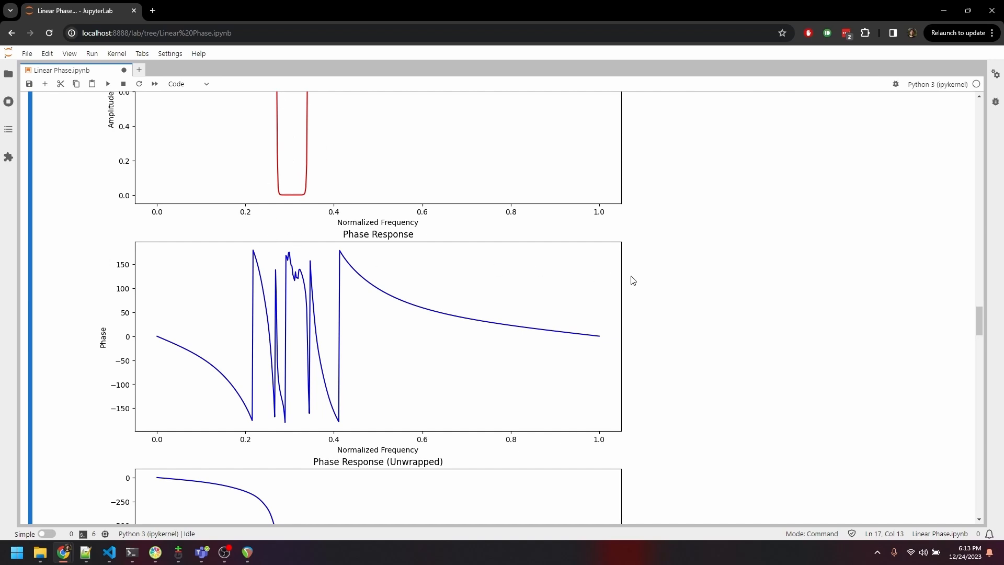
{"action": "mouse_move", "coordinate": [151, 266]}
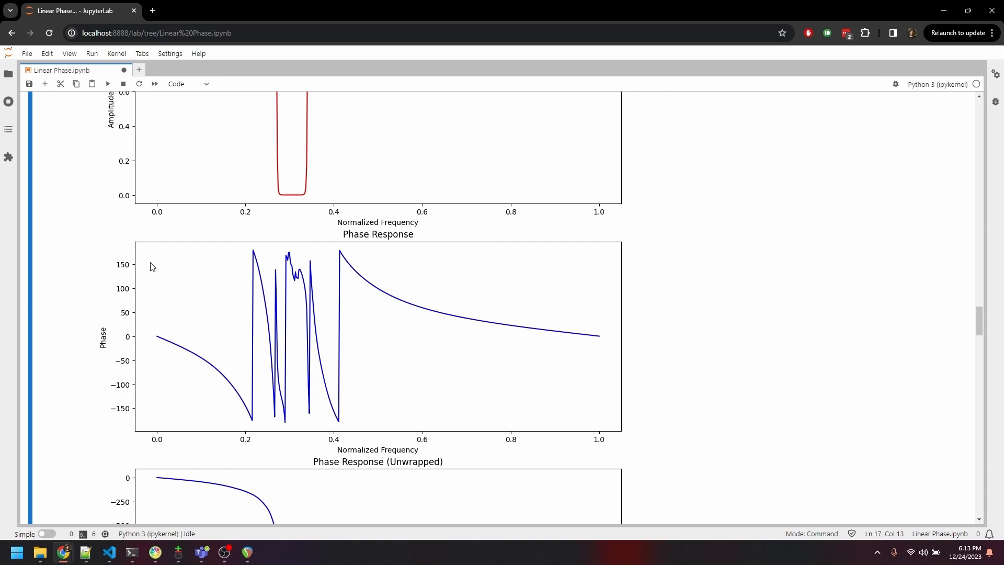
{"action": "mouse_move", "coordinate": [129, 429]}
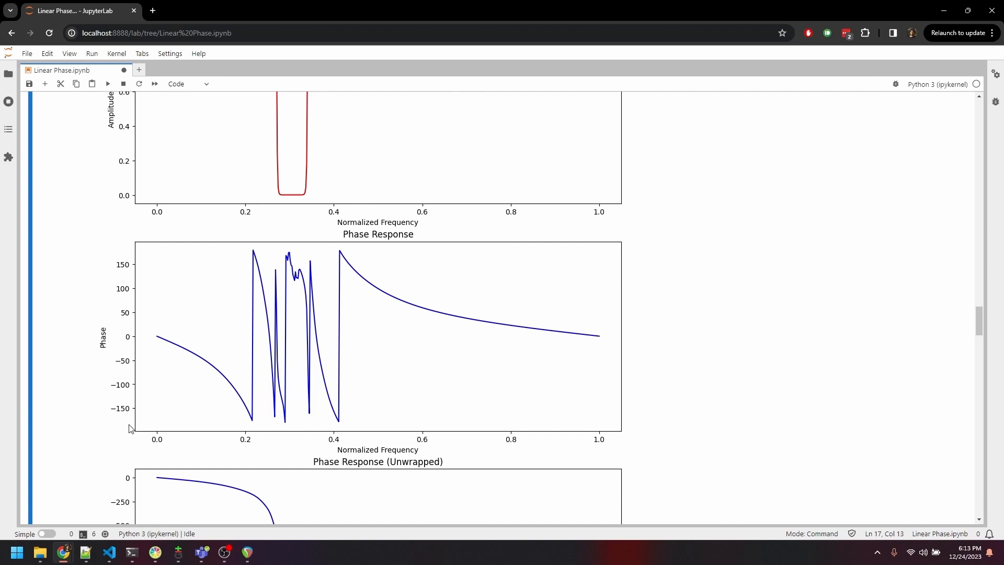
{"action": "mouse_move", "coordinate": [180, 348]}
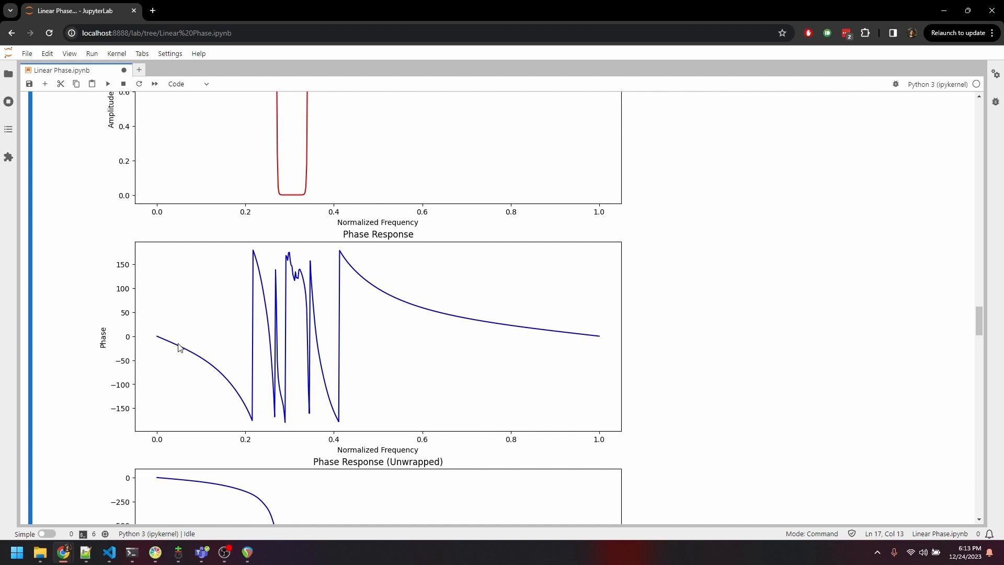
{"action": "mouse_move", "coordinate": [177, 348]}
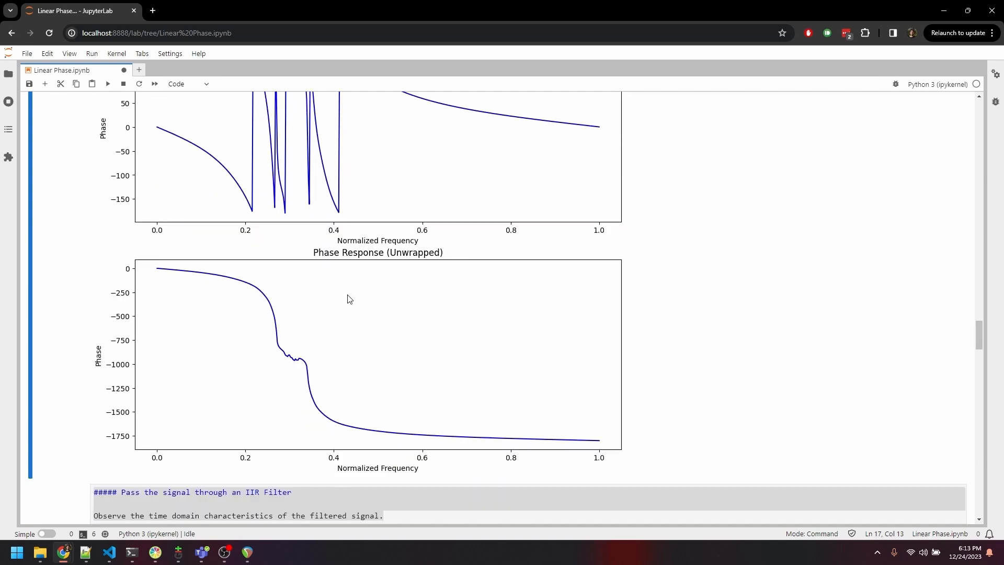
{"action": "mouse_move", "coordinate": [204, 391]}
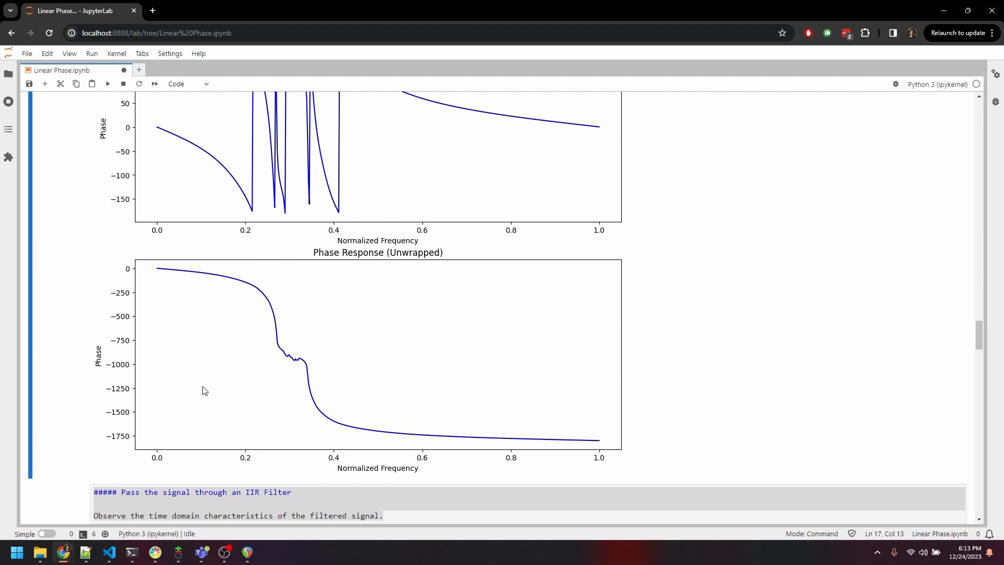
{"action": "mouse_move", "coordinate": [128, 331]}
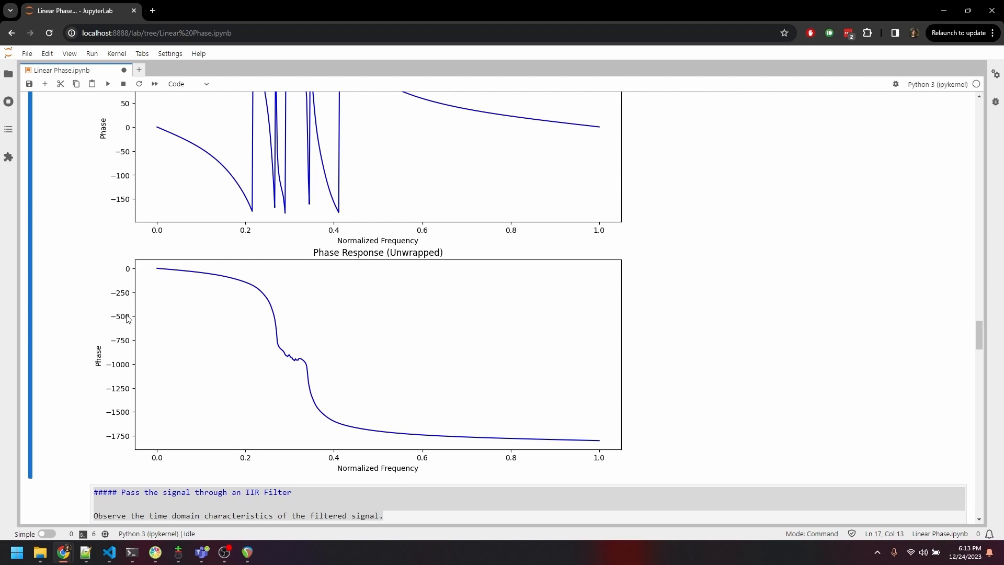
{"action": "mouse_move", "coordinate": [229, 449]}
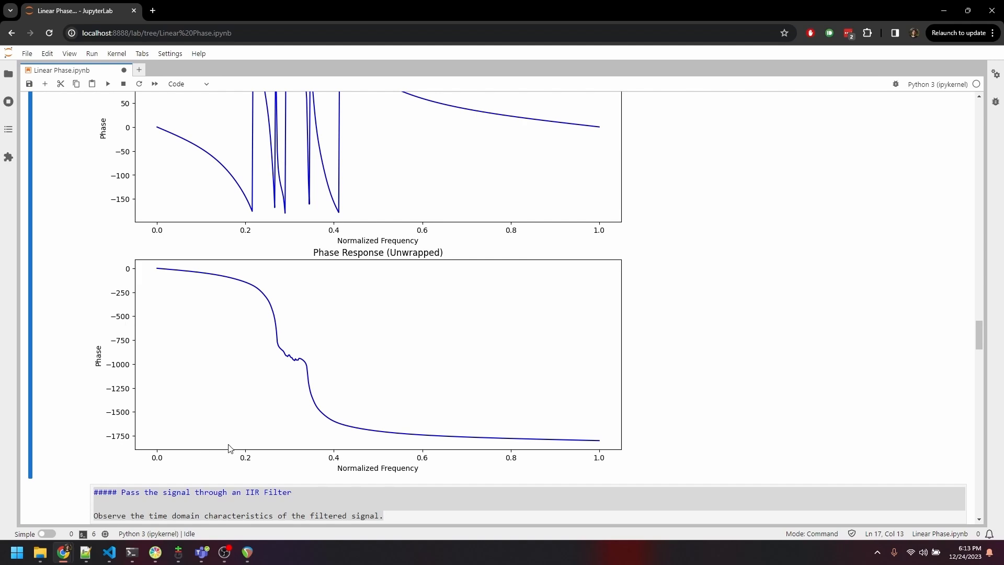
{"action": "mouse_move", "coordinate": [75, 430]}
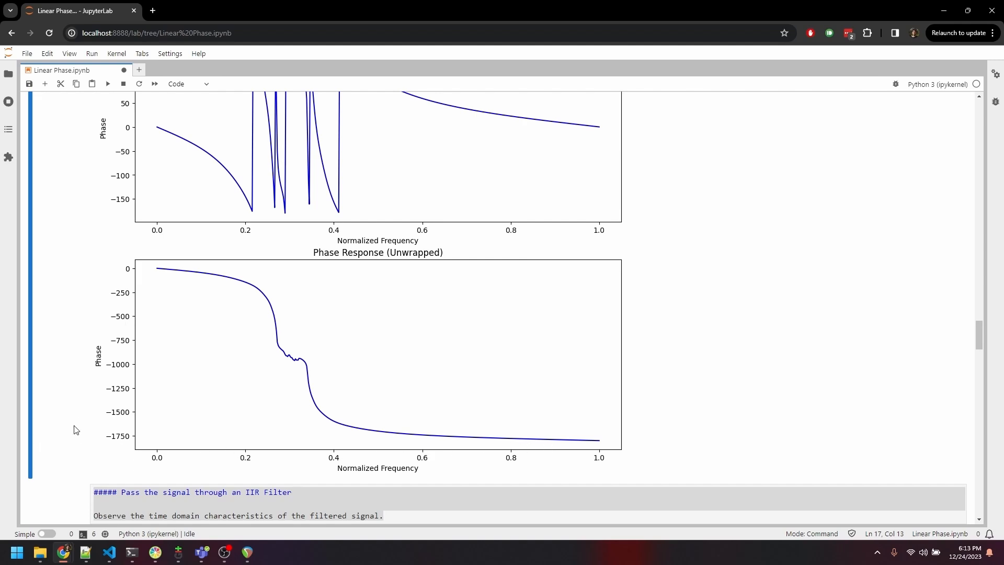
{"action": "mouse_move", "coordinate": [269, 443]}
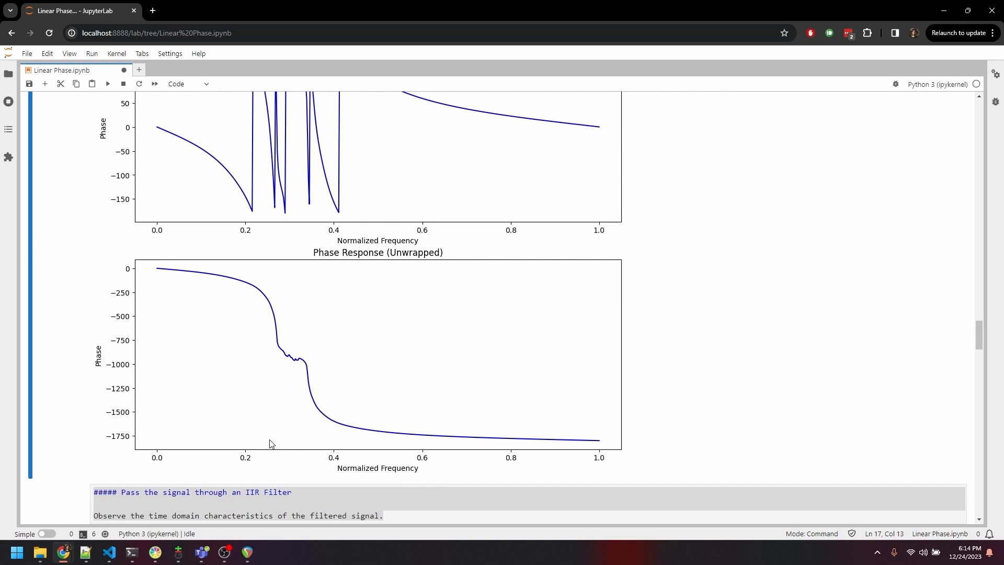
Step: Scroll past the IIR filtered signal plots to the test-versus-IIR overlay over samples 50–100
{"action": "scroll", "scroll_direction": "down", "scroll_amount": 3}
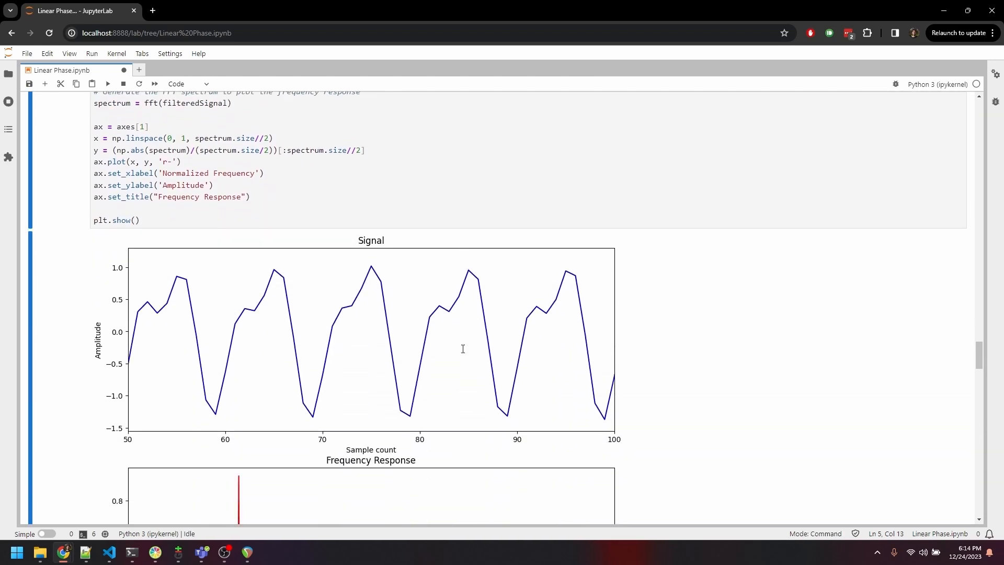
{"action": "scroll", "scroll_direction": "down", "scroll_amount": 3}
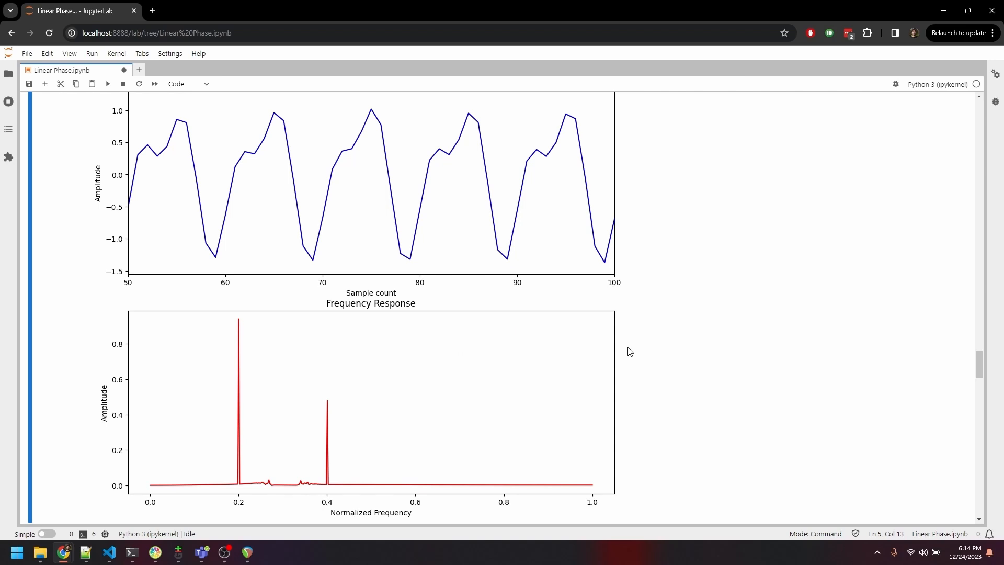
{"action": "mouse_move", "coordinate": [261, 495]}
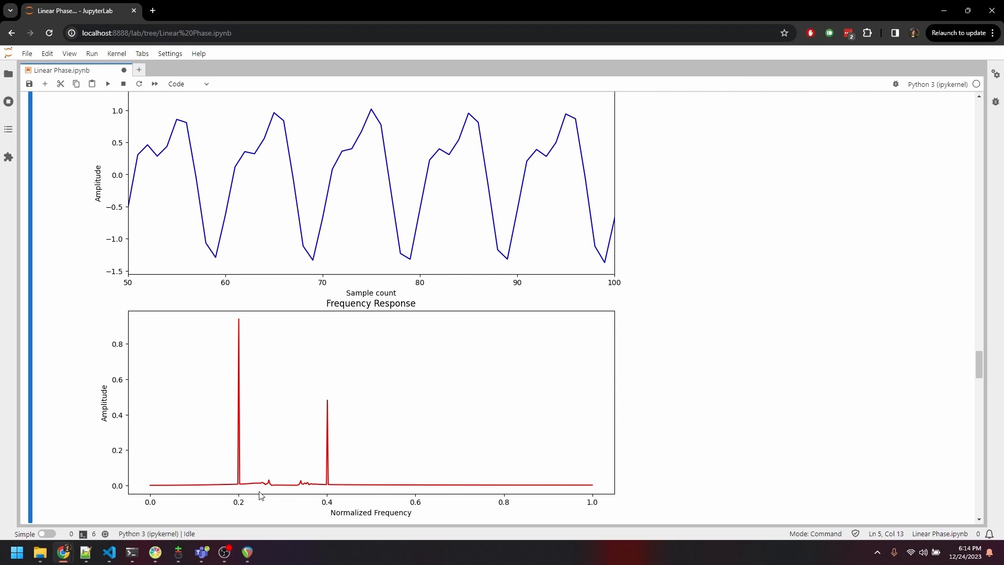
{"action": "mouse_move", "coordinate": [286, 483]}
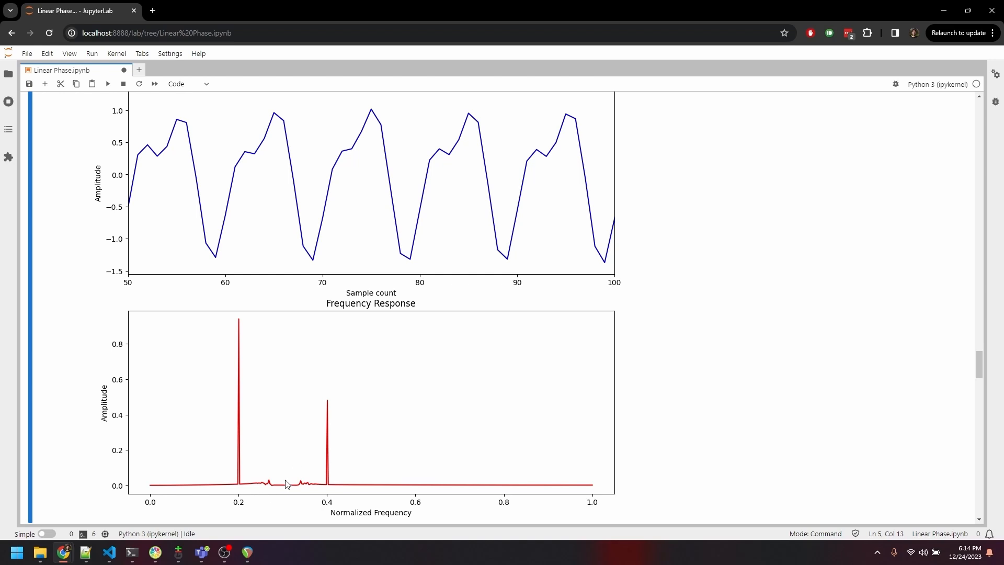
{"action": "mouse_move", "coordinate": [256, 472]}
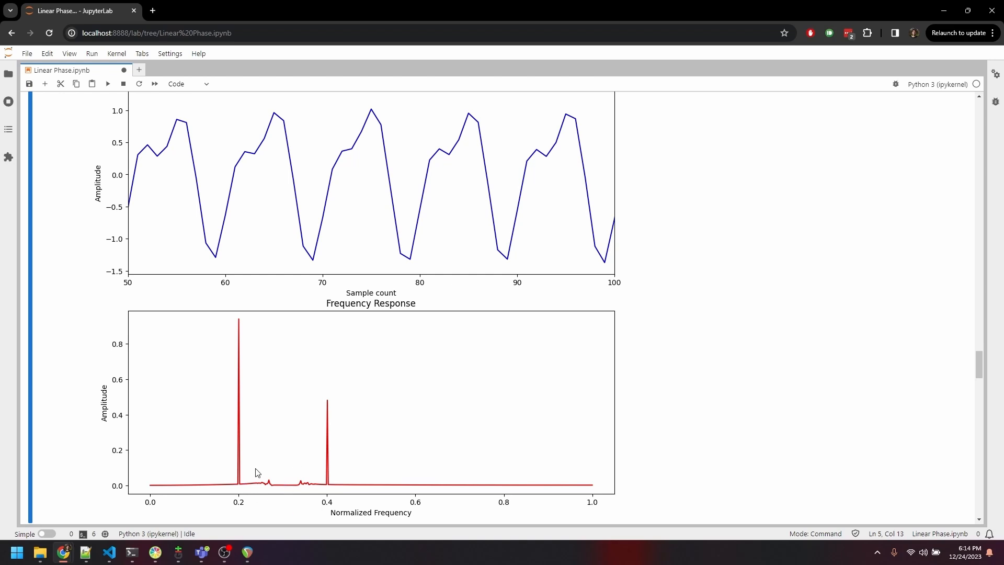
{"action": "mouse_move", "coordinate": [269, 475]}
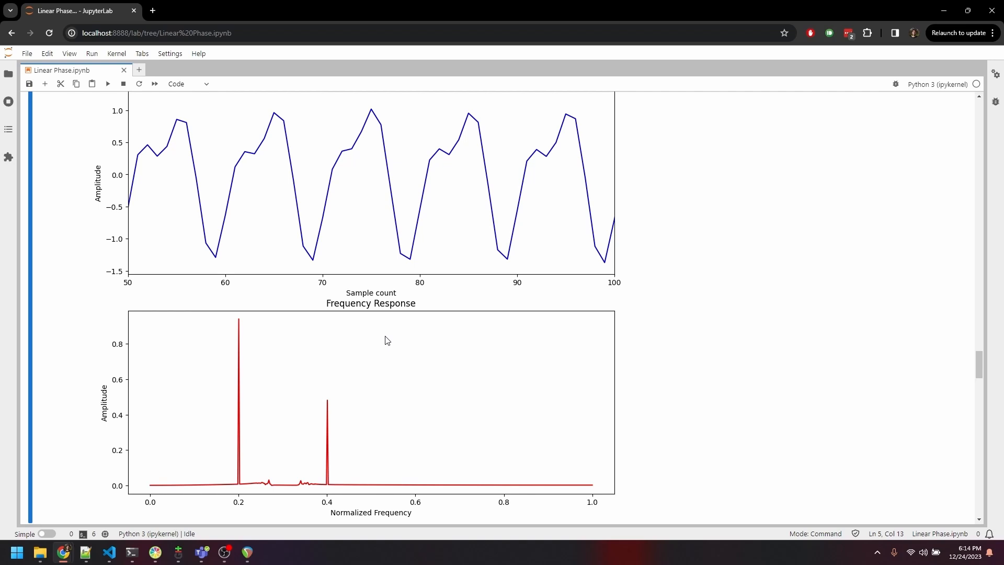
{"action": "scroll", "scroll_direction": "down", "scroll_amount": 3}
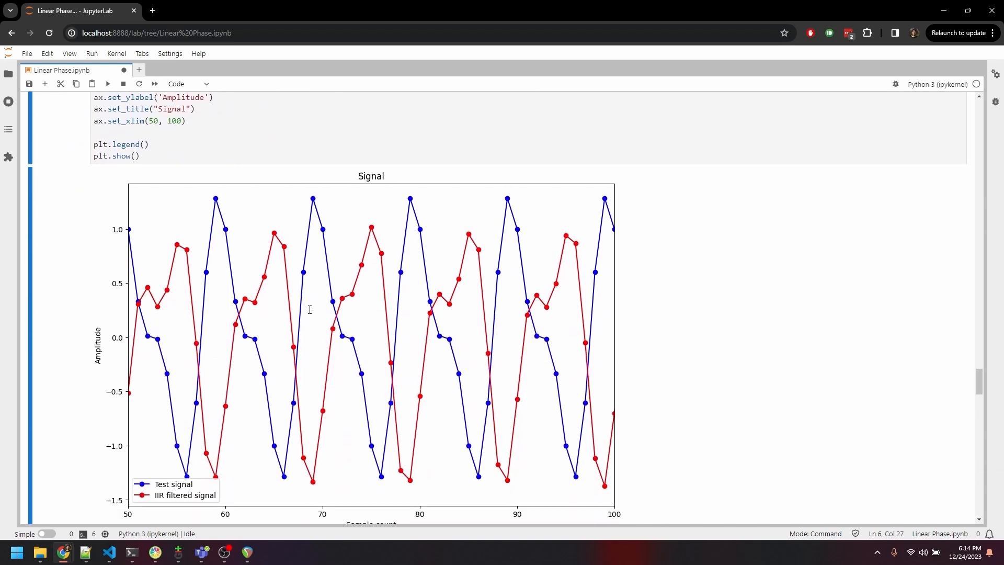
{"action": "scroll", "scroll_direction": "down", "scroll_amount": 3}
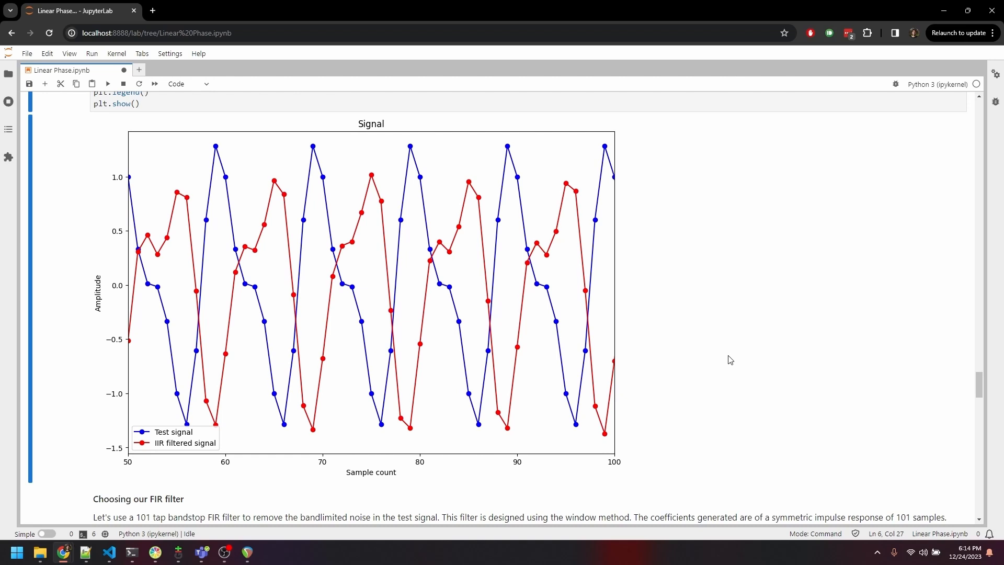
{"action": "mouse_move", "coordinate": [747, 380]}
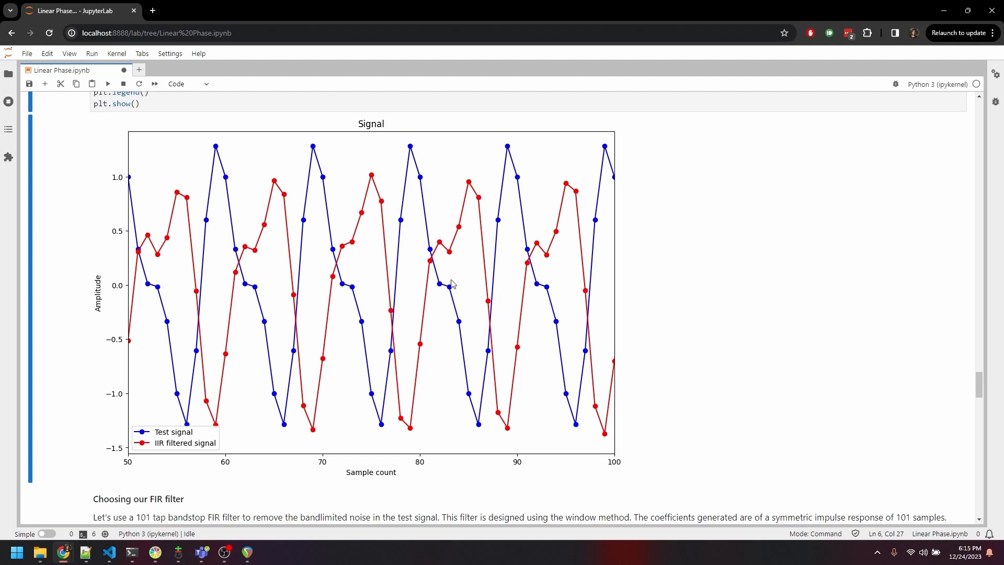
{"action": "mouse_move", "coordinate": [650, 328]}
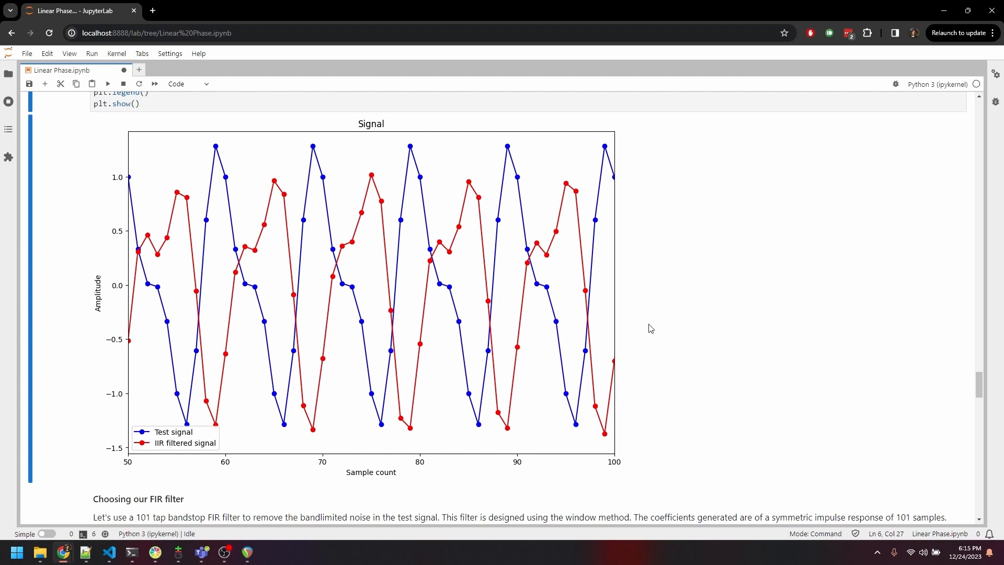
{"action": "mouse_move", "coordinate": [632, 300]}
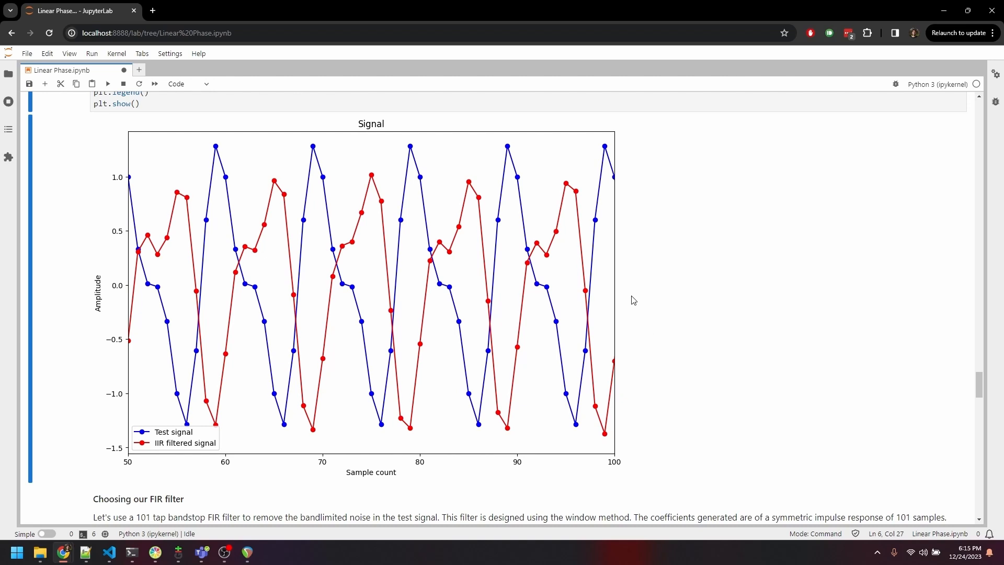
{"action": "mouse_move", "coordinate": [630, 308]}
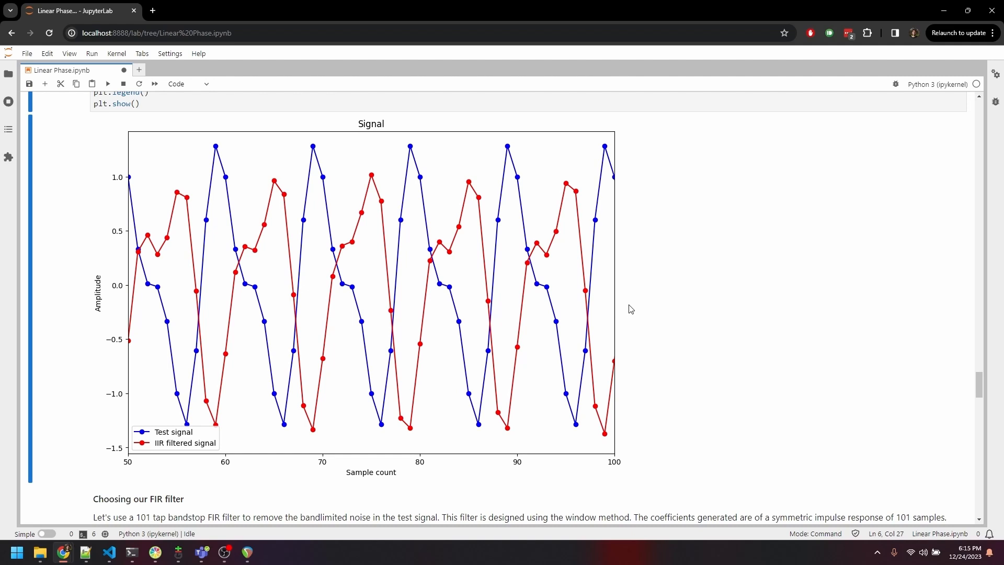
{"action": "mouse_move", "coordinate": [630, 319]}
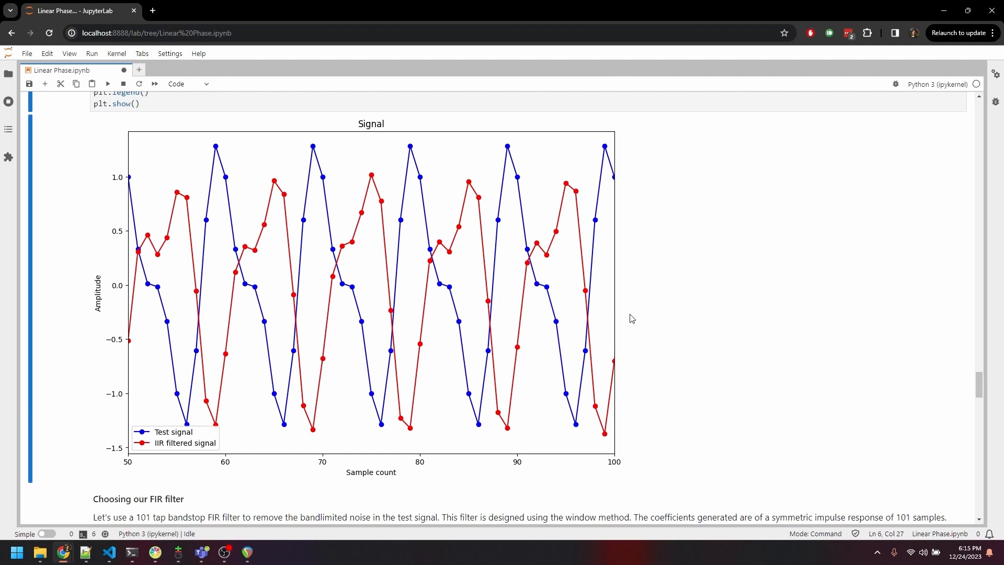
{"action": "mouse_move", "coordinate": [638, 323]}
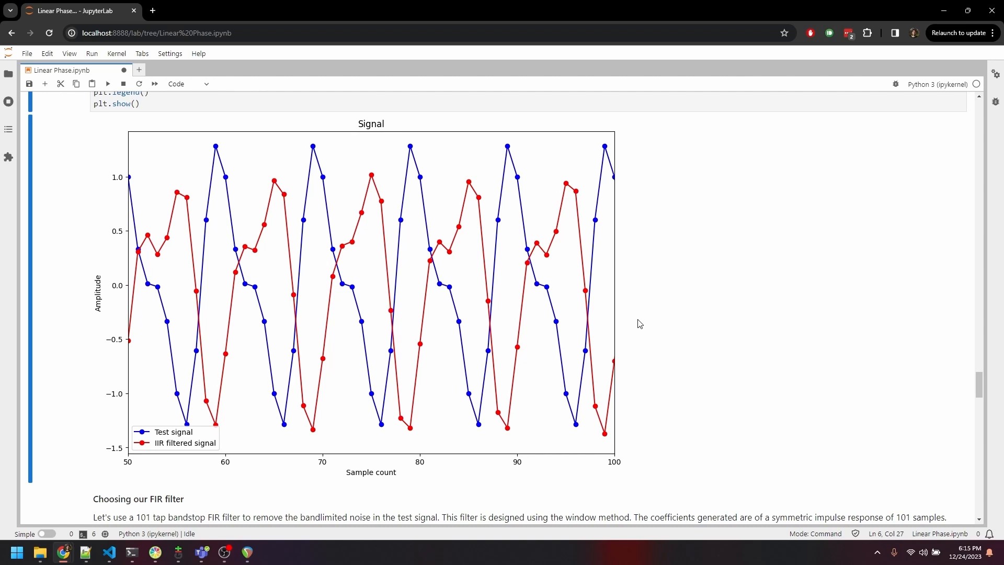
{"action": "mouse_move", "coordinate": [643, 327]}
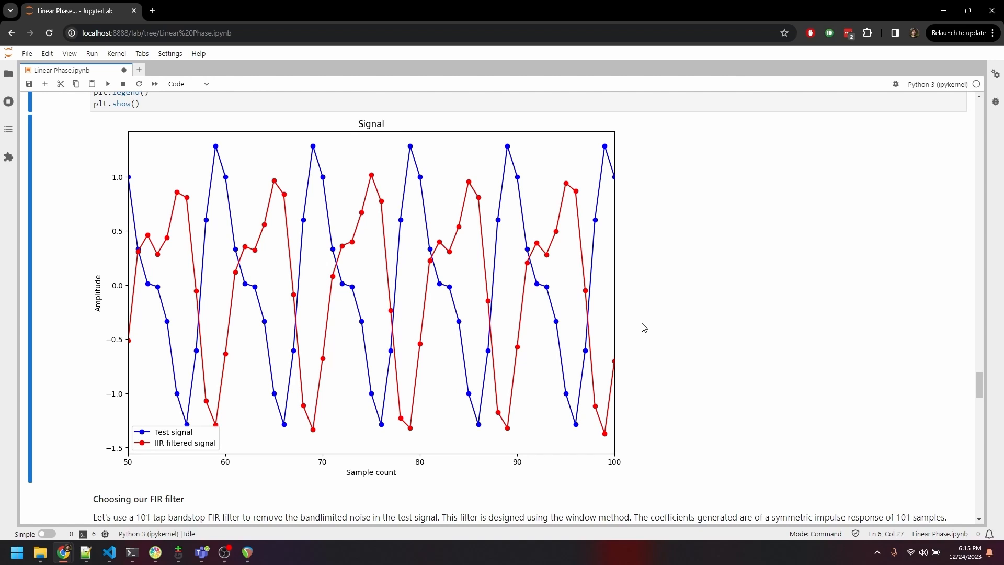
{"action": "mouse_move", "coordinate": [645, 329]}
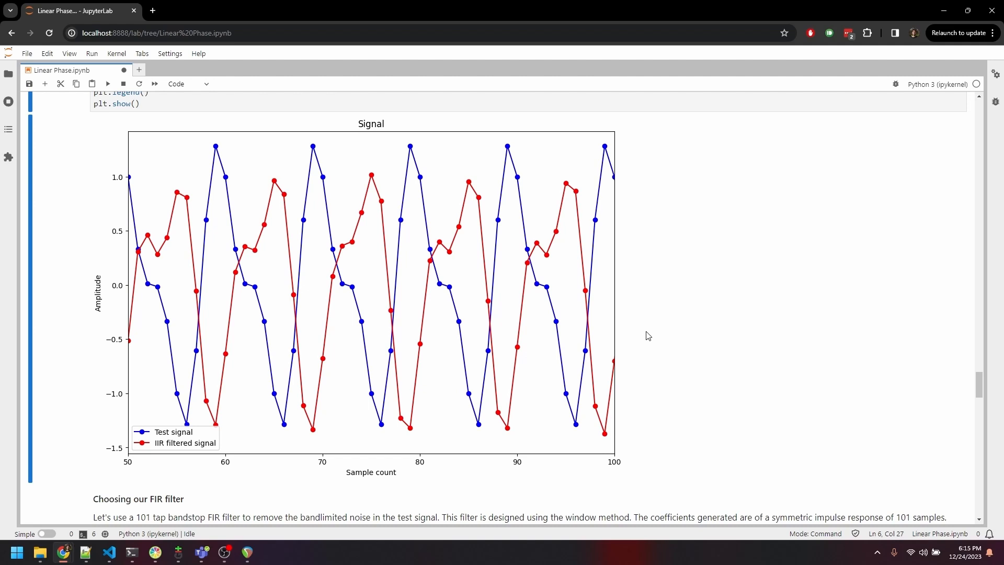
{"action": "mouse_move", "coordinate": [647, 339]}
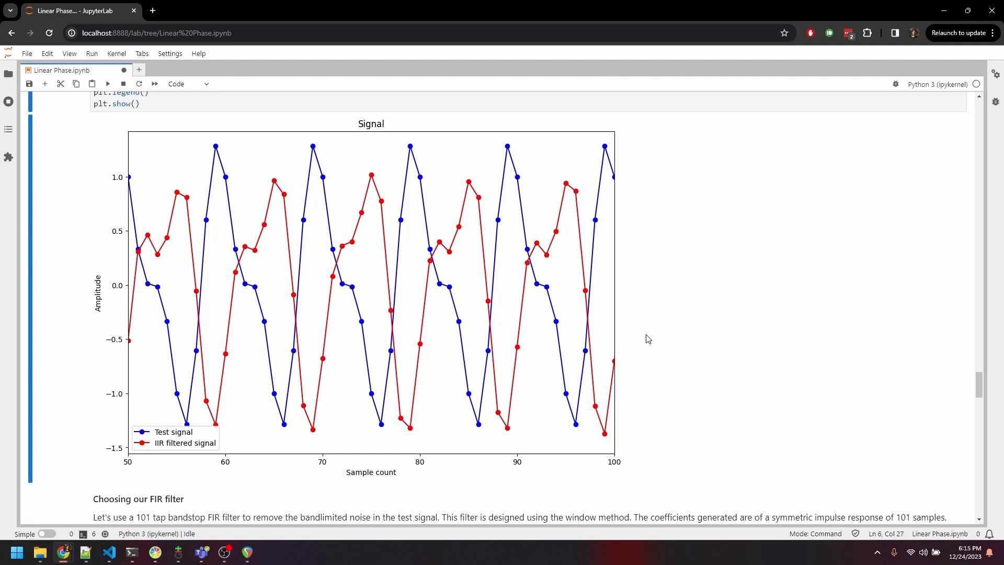
Step: Run the firwin cell to plot the 101-tap FIR bandstop frequency and phase responses
{"action": "scroll", "scroll_direction": "down", "scroll_amount": 3}
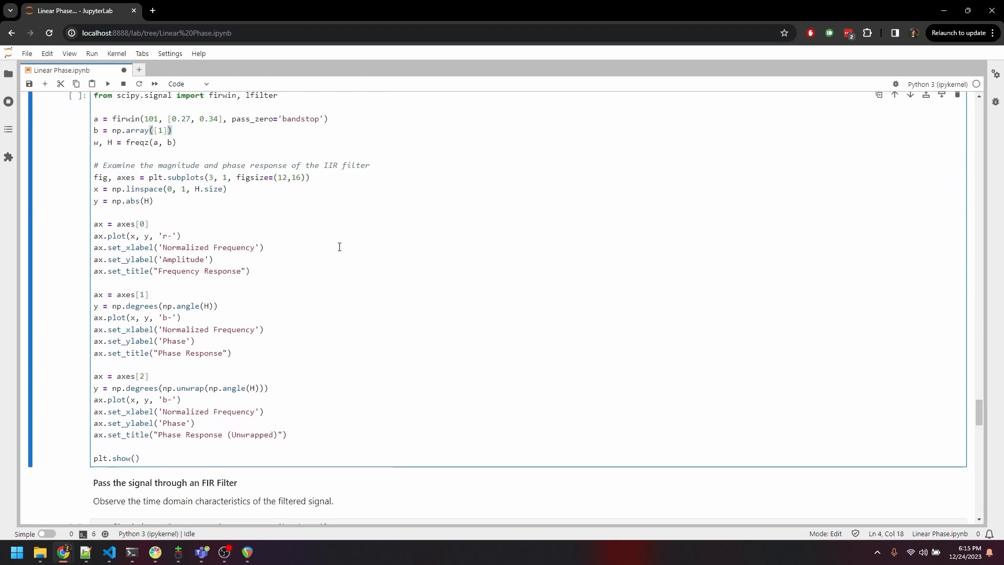
{"action": "key", "text": "Shift+Enter"}
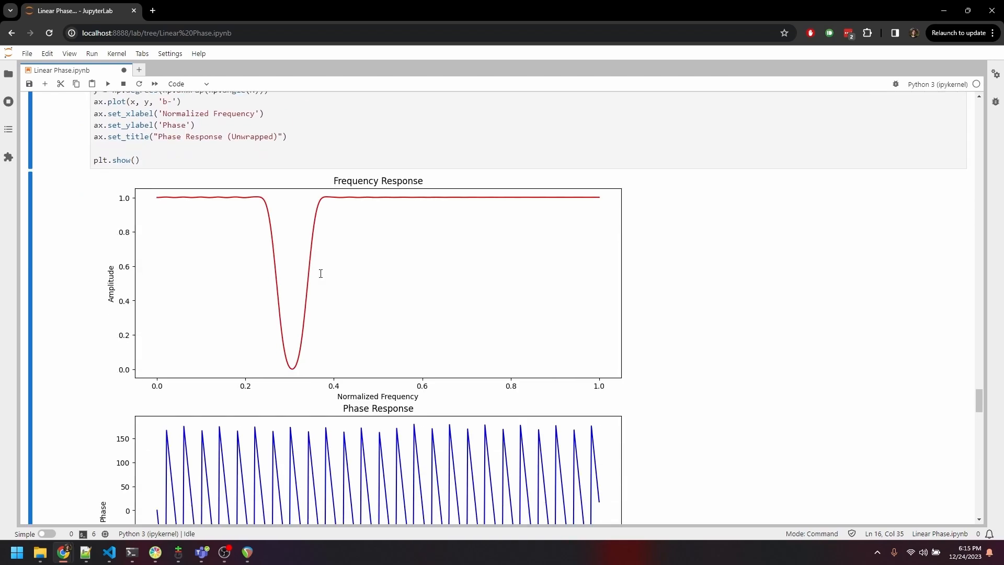
{"action": "scroll", "scroll_direction": "down", "scroll_amount": 3}
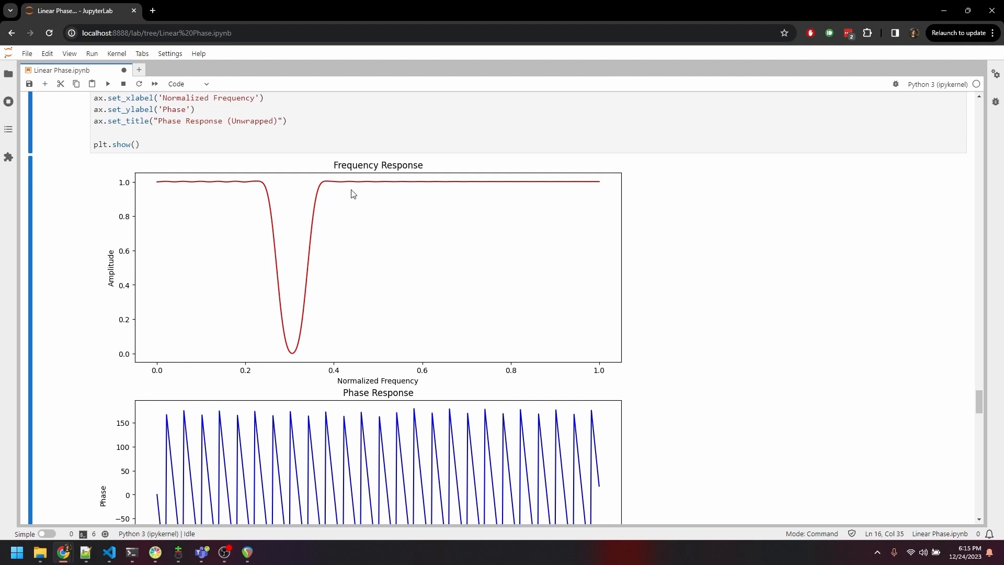
{"action": "mouse_move", "coordinate": [378, 248]}
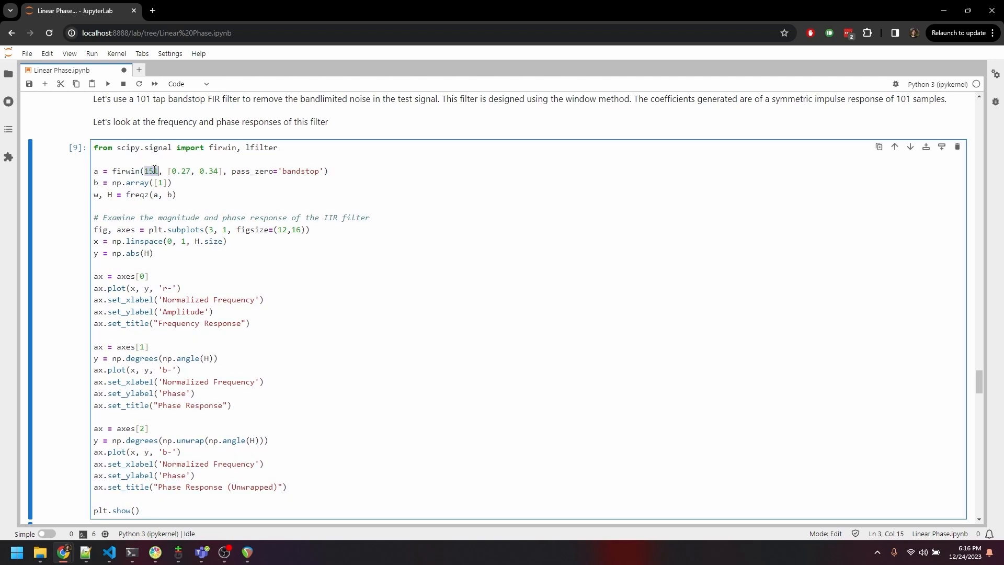
Step: Rerun the firwin cell and show the straight-line unwrapped phase falling to about −9000 degrees
{"action": "key", "text": "shift+enter"}
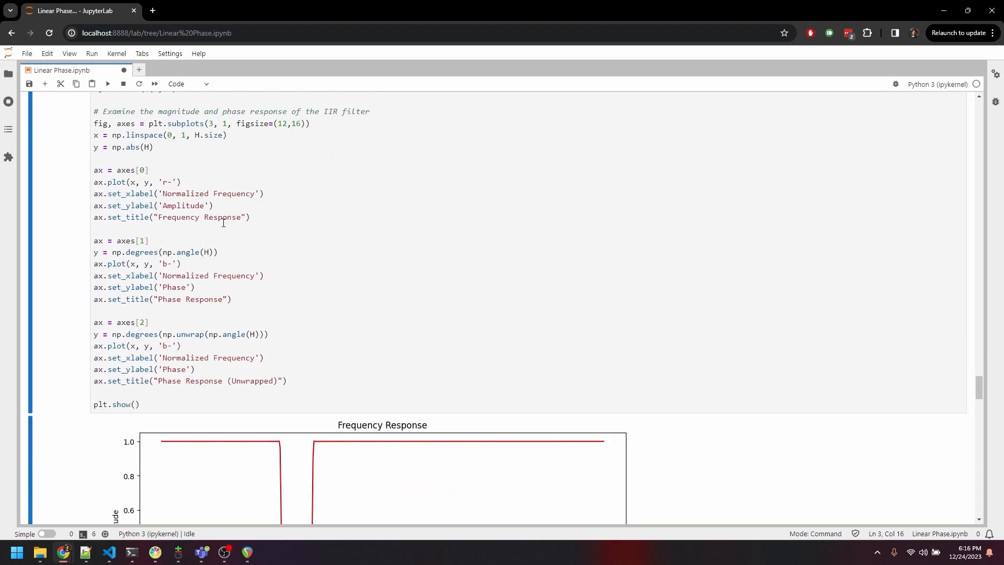
{"action": "scroll", "scroll_direction": "down", "scroll_amount": 3}
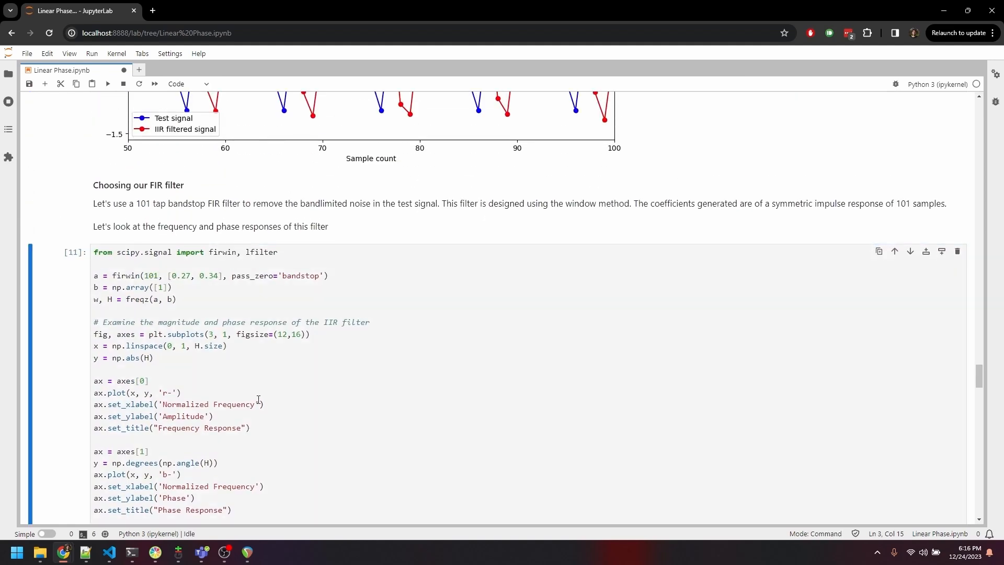
{"action": "scroll", "scroll_direction": "down", "scroll_amount": 3}
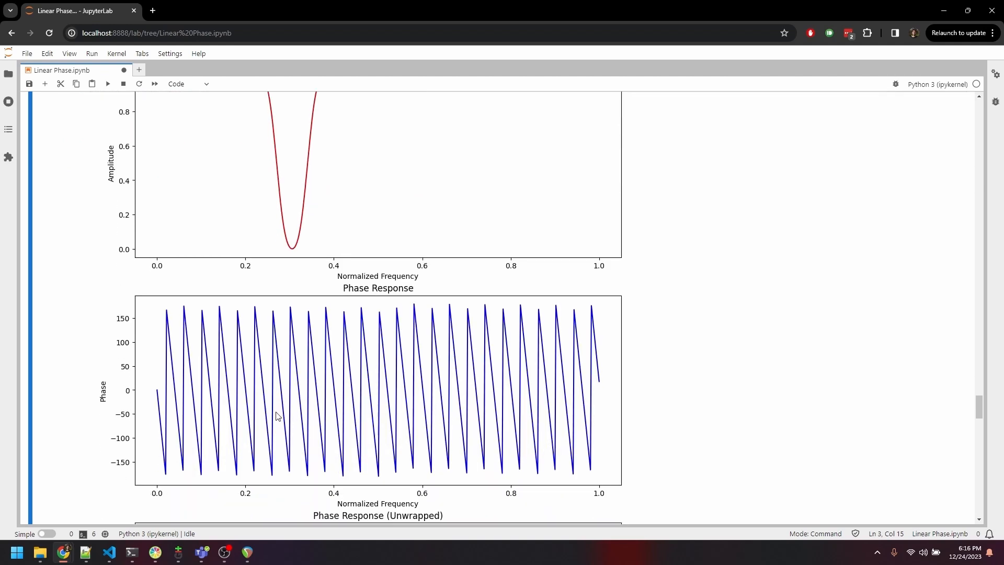
{"action": "scroll", "scroll_direction": "down", "scroll_amount": 3}
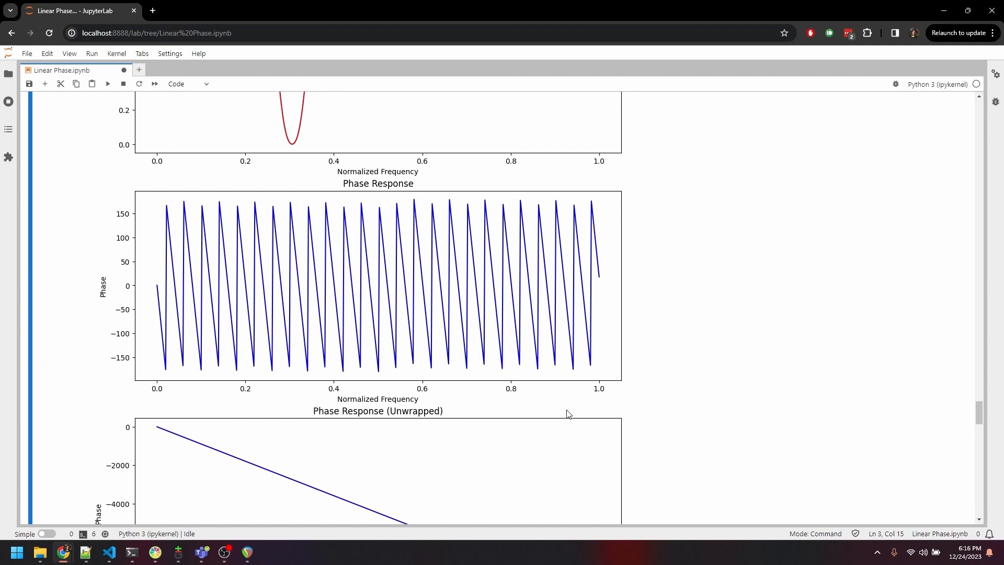
{"action": "mouse_move", "coordinate": [129, 211]}
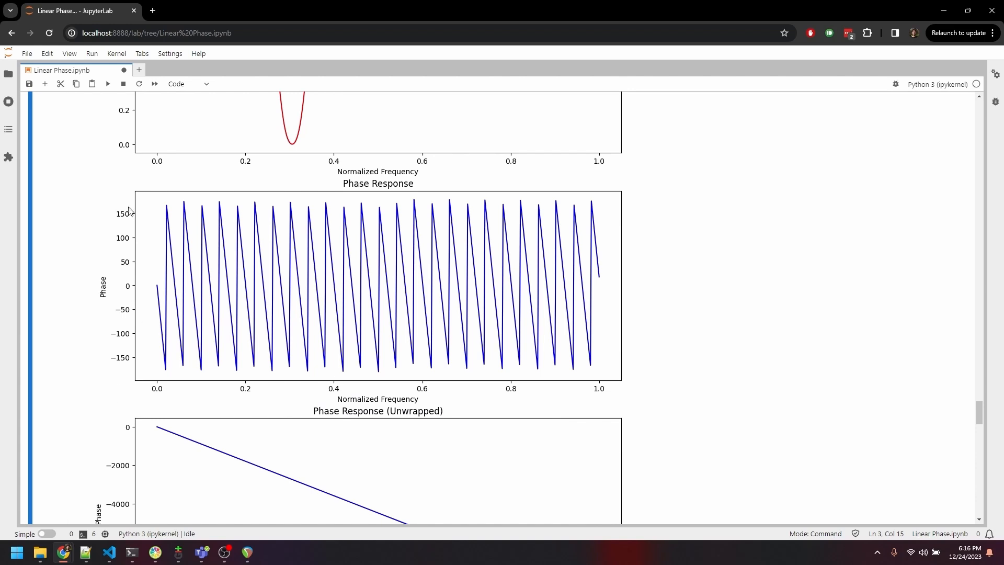
{"action": "mouse_move", "coordinate": [111, 403]}
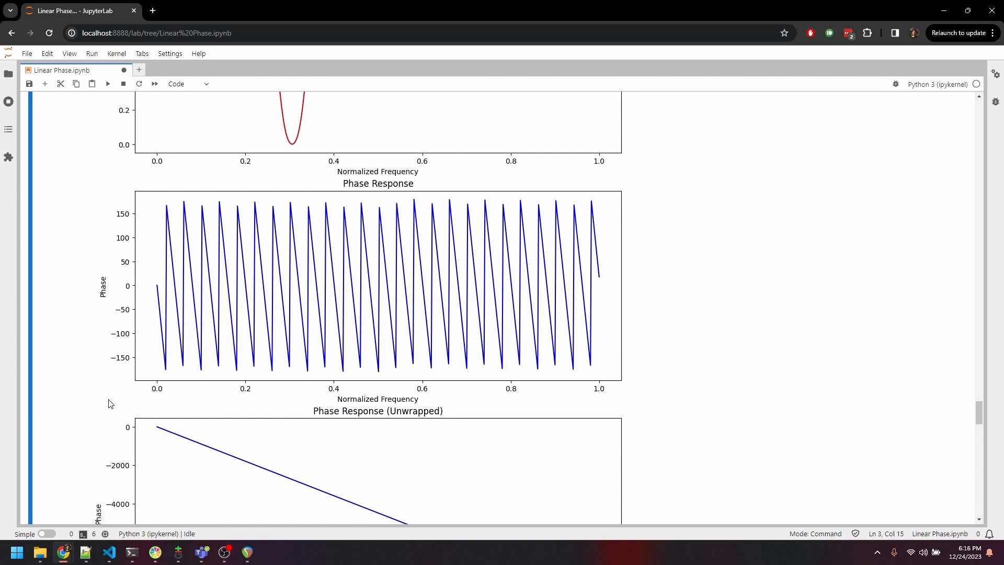
{"action": "scroll", "scroll_direction": "down", "scroll_amount": 3}
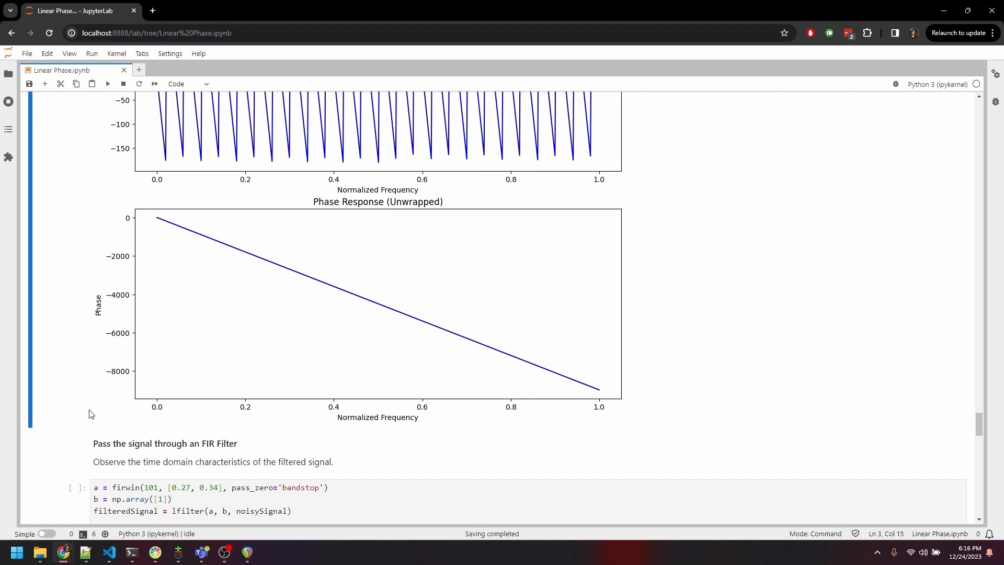
{"action": "mouse_move", "coordinate": [75, 356]}
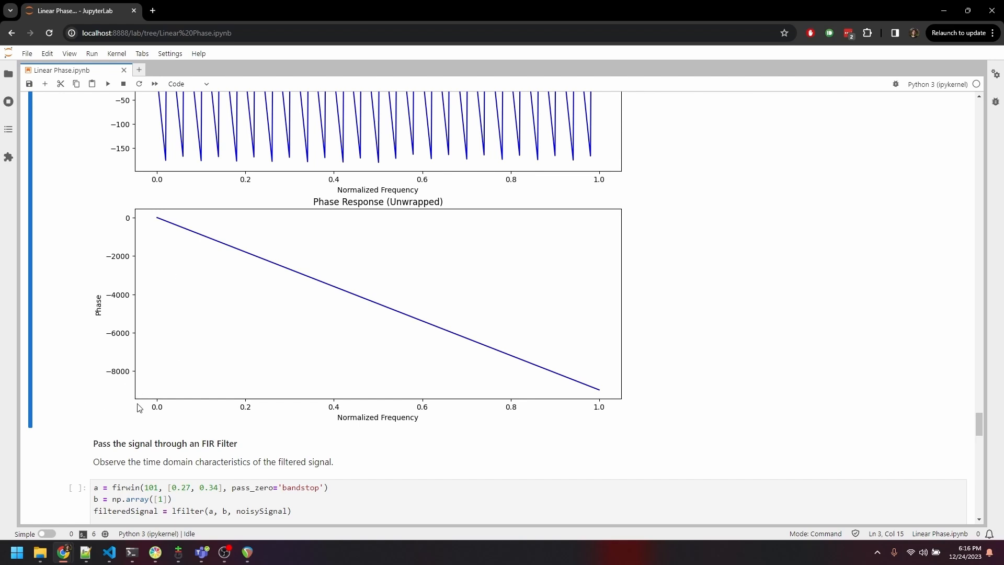
{"action": "mouse_move", "coordinate": [577, 421]}
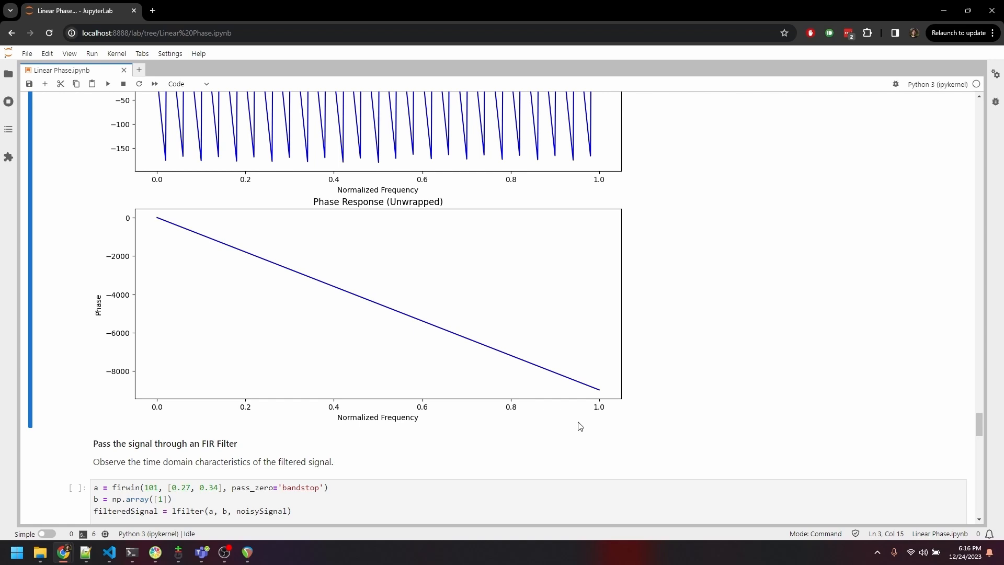
{"action": "mouse_move", "coordinate": [581, 430]}
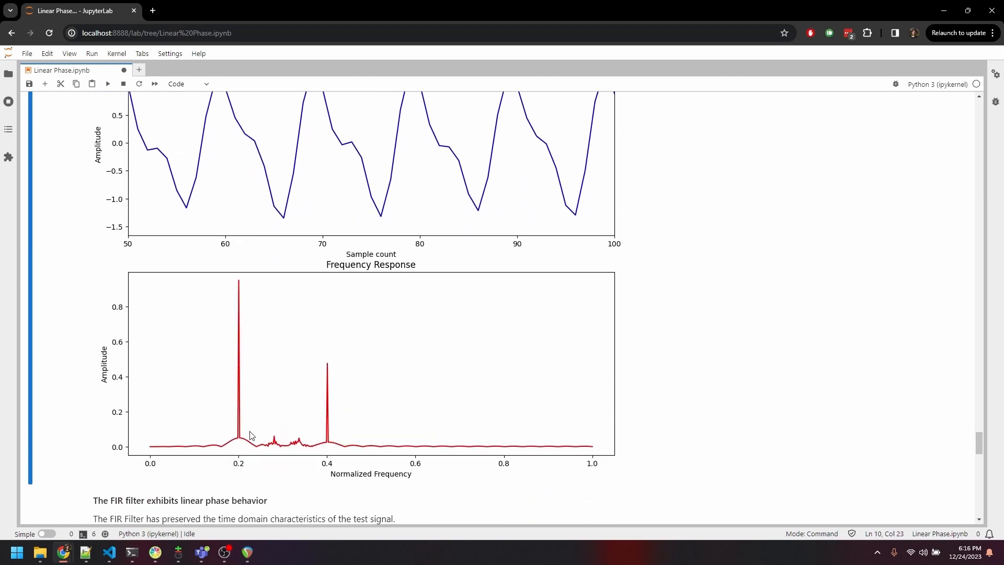
{"action": "mouse_move", "coordinate": [279, 479]}
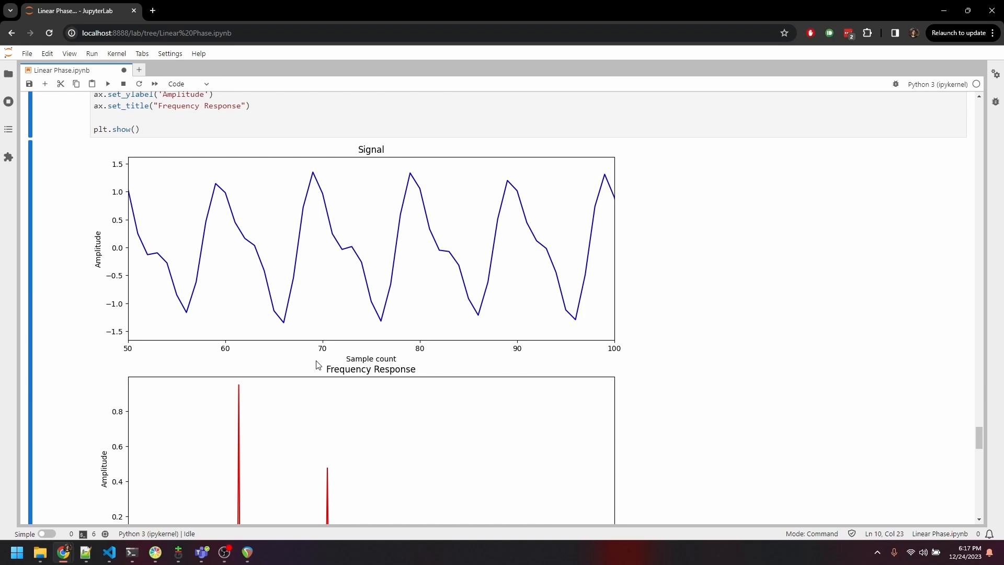
{"action": "mouse_move", "coordinate": [326, 360]}
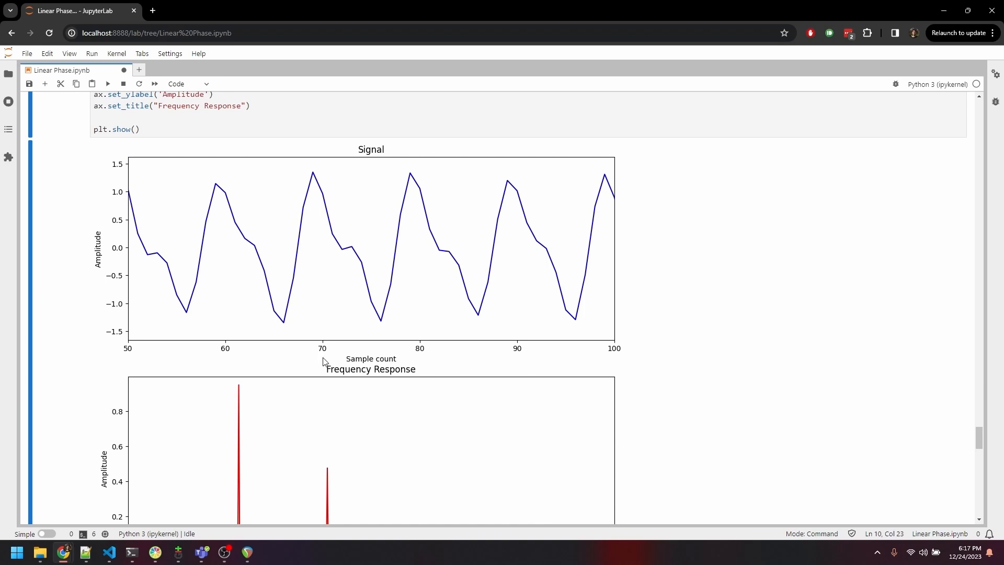
Step: Scroll to the overlay of the test signal and the closely matching FIR-filtered signal
{"action": "scroll", "scroll_direction": "down", "scroll_amount": 3}
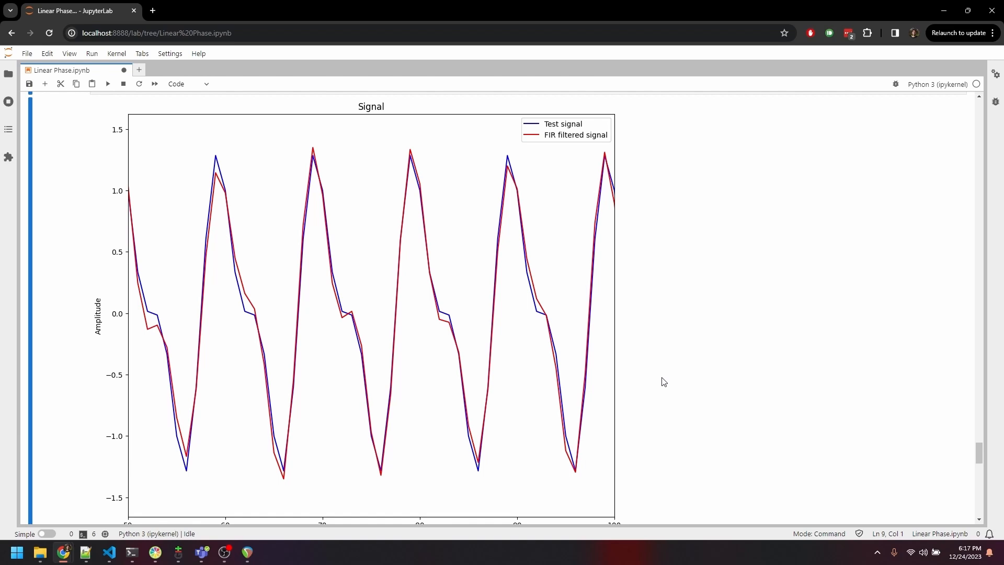
{"action": "mouse_move", "coordinate": [666, 383]}
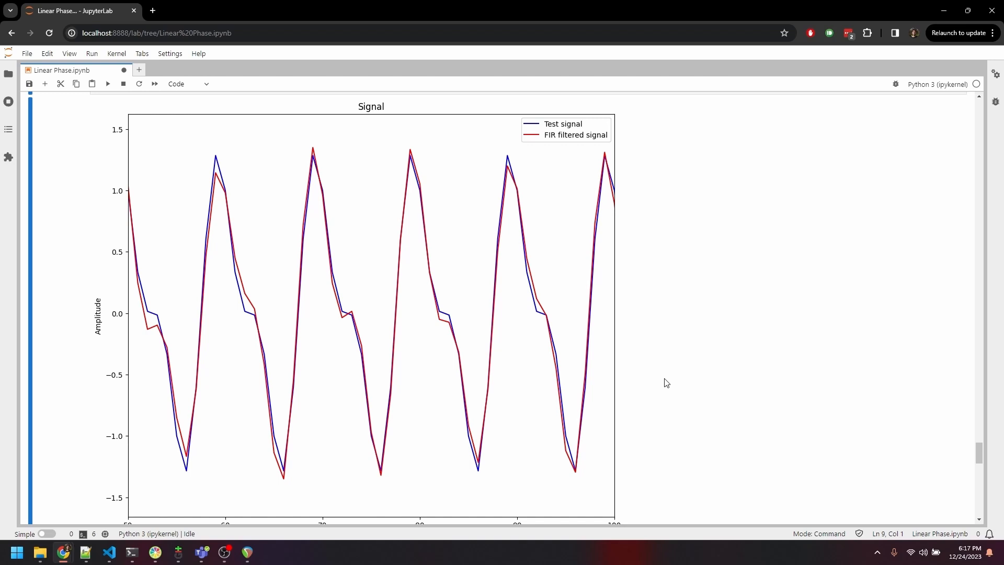
Step: Scroll to the impulse responses: IIR ringing early, FIR peaking near sample 50
{"action": "scroll", "scroll_direction": "down", "scroll_amount": 3}
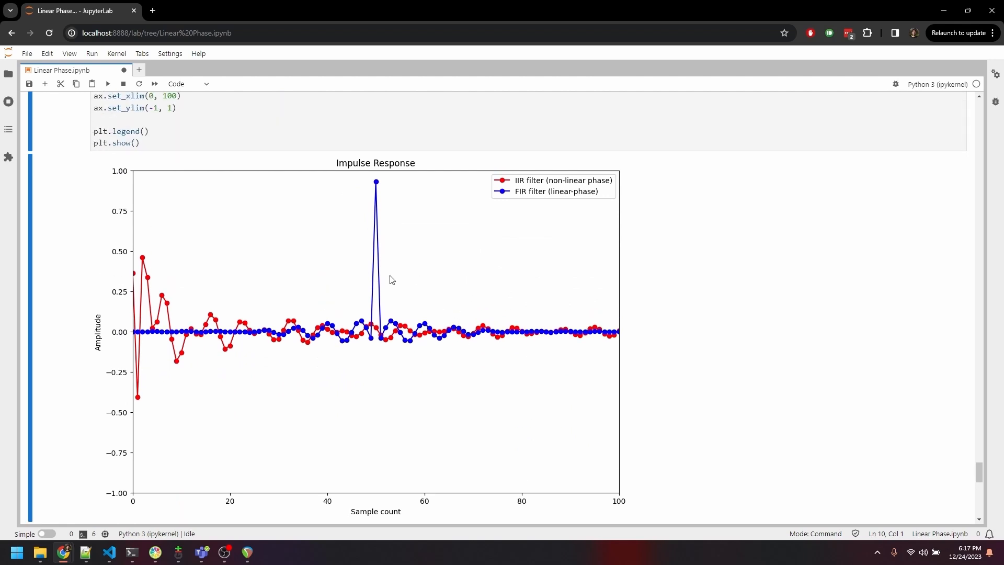
{"action": "mouse_move", "coordinate": [161, 328]}
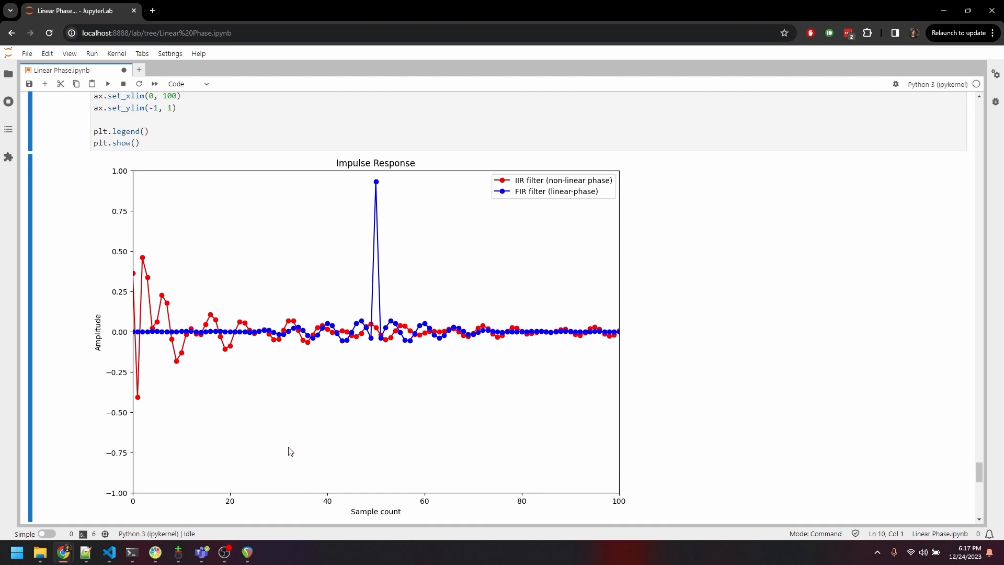
{"action": "mouse_move", "coordinate": [329, 445]}
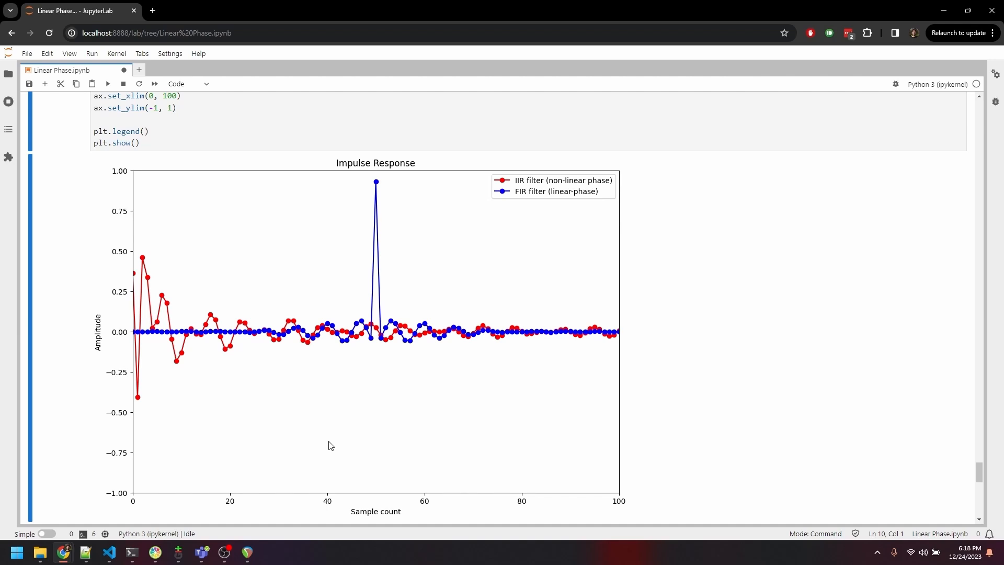
{"action": "mouse_move", "coordinate": [381, 430]}
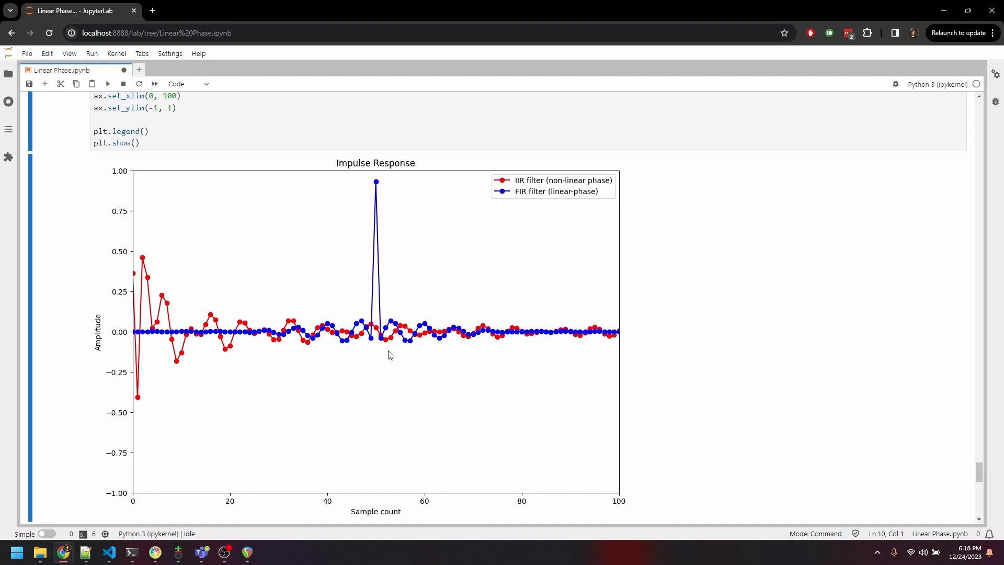
{"action": "mouse_move", "coordinate": [618, 325]}
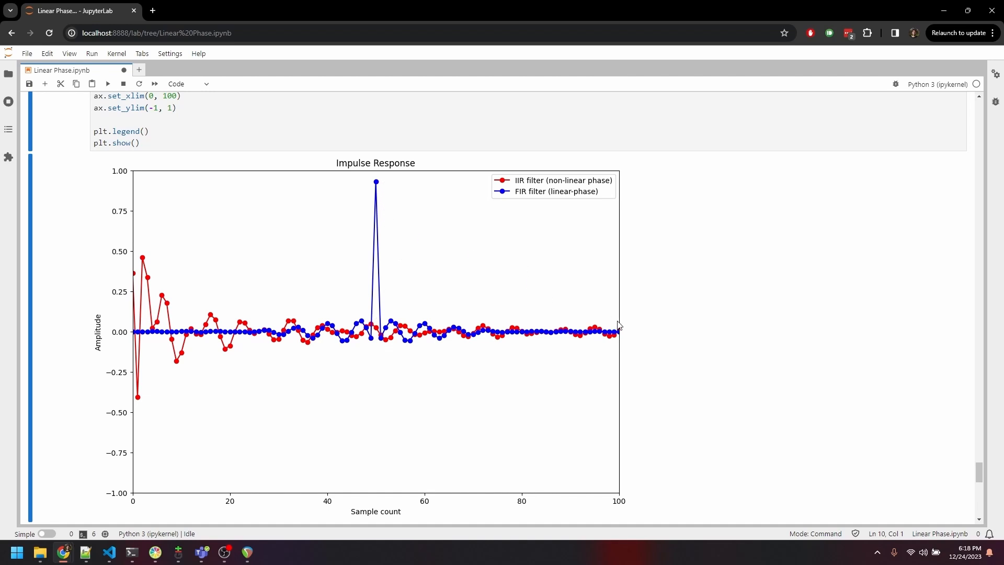
{"action": "mouse_move", "coordinate": [560, 447]}
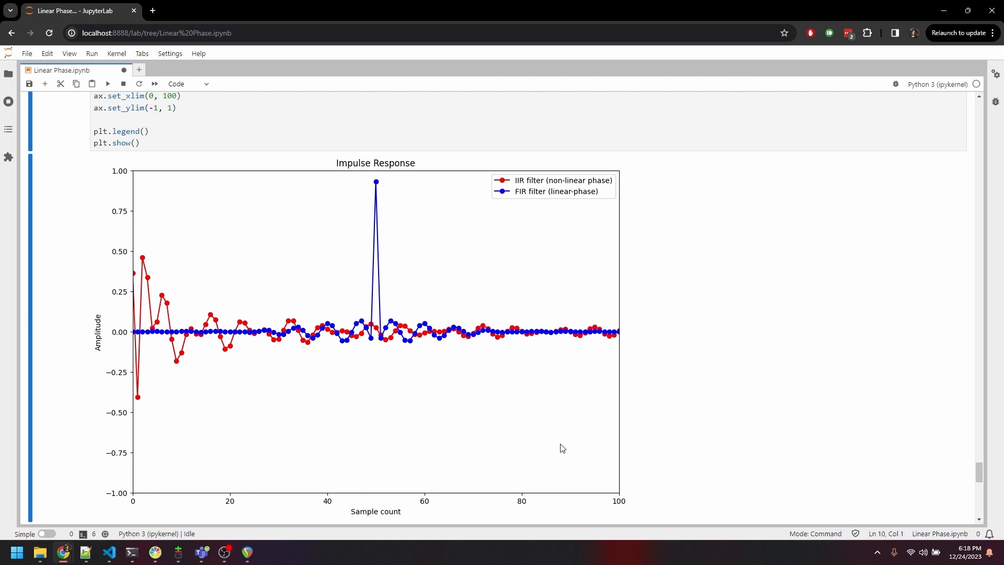
{"action": "mouse_move", "coordinate": [565, 448]}
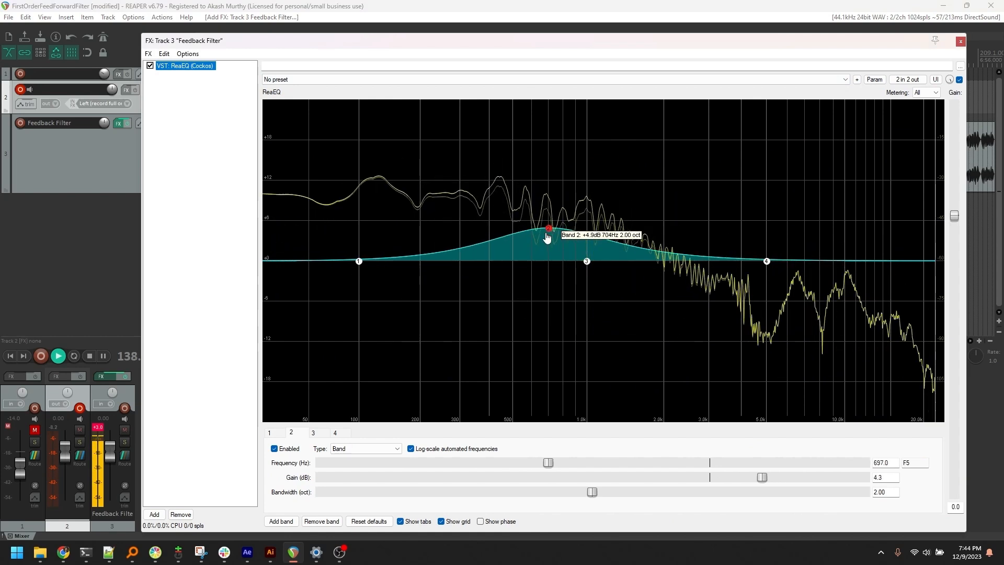
Step: Cut band 2 to about -7.6 dB near 570 Hz, 0.40 octaves wide, as a notch
{"action": "left_click_drag", "start_coordinate": [548, 228], "coordinate": [525, 314]}
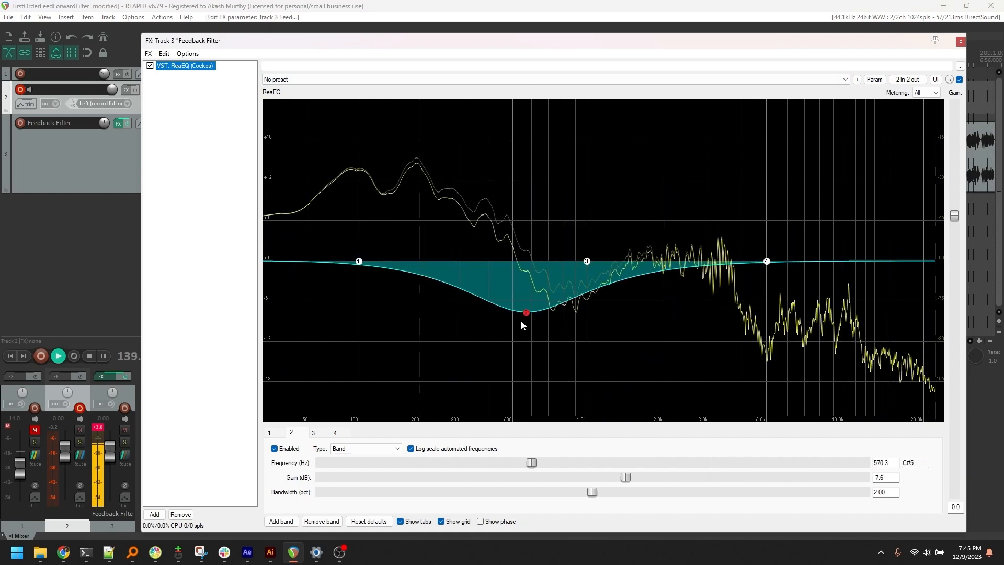
{"action": "left_click_drag", "start_coordinate": [590, 491], "coordinate": [374, 491]}
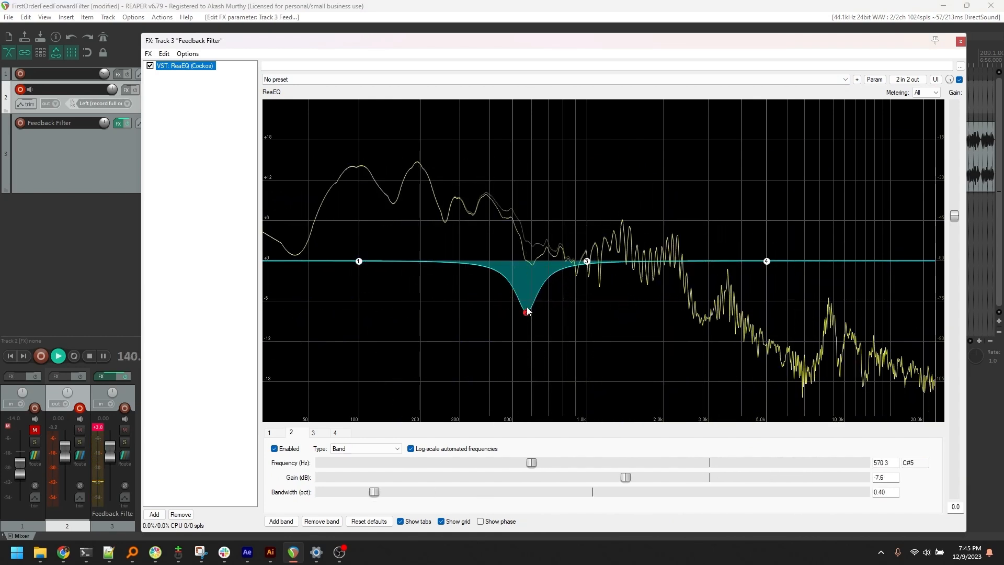
{"action": "left_click", "coordinate": [365, 448]}
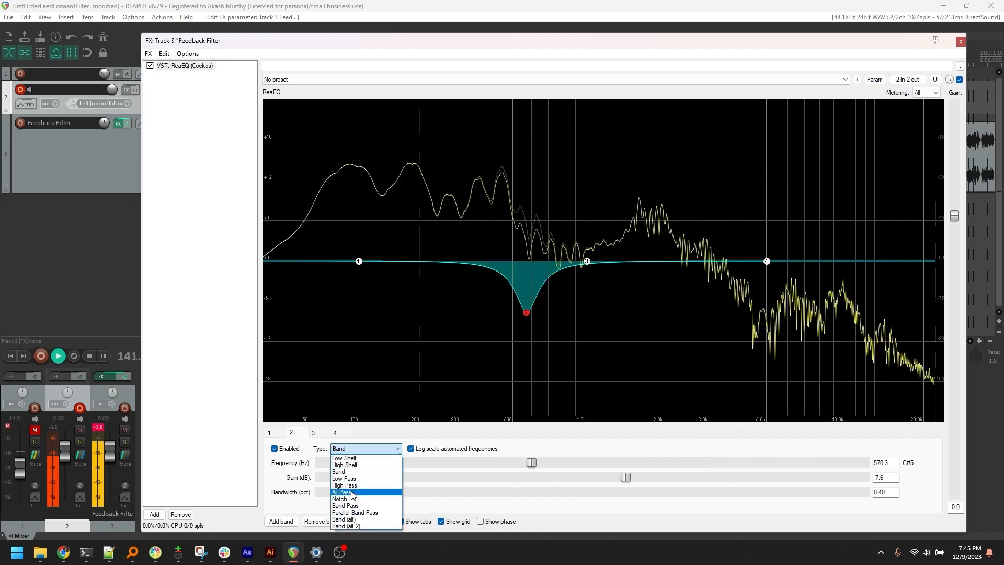
{"action": "left_click", "coordinate": [340, 498]}
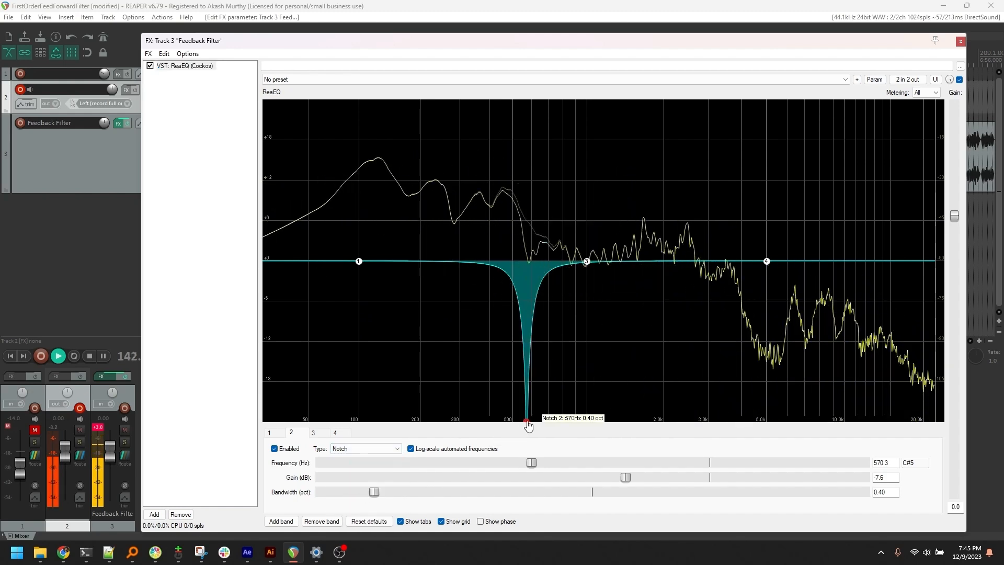
Step: Change band 1 from a low shelf into a high-pass filter
{"action": "left_click", "coordinate": [268, 432]}
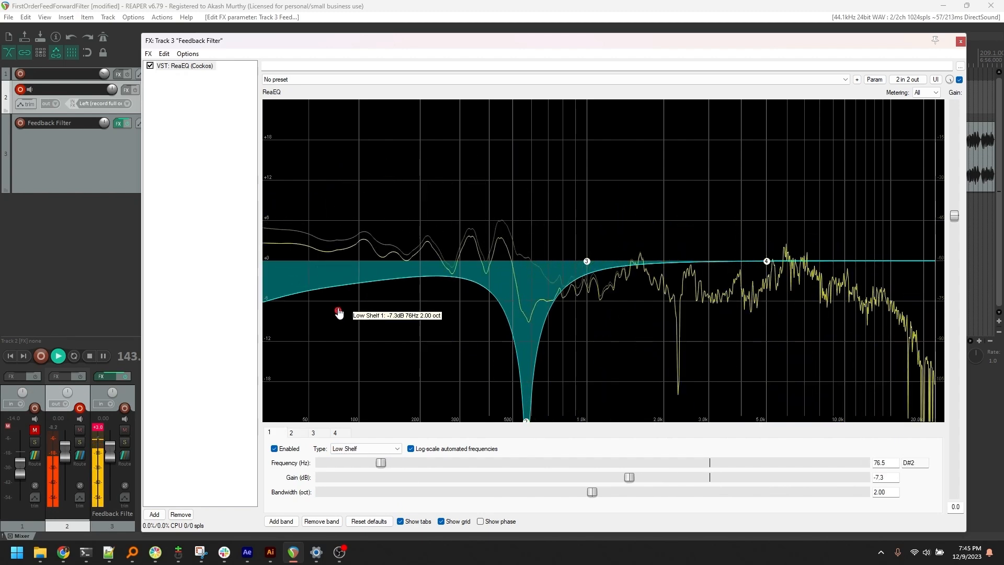
{"action": "left_click", "coordinate": [365, 448]}
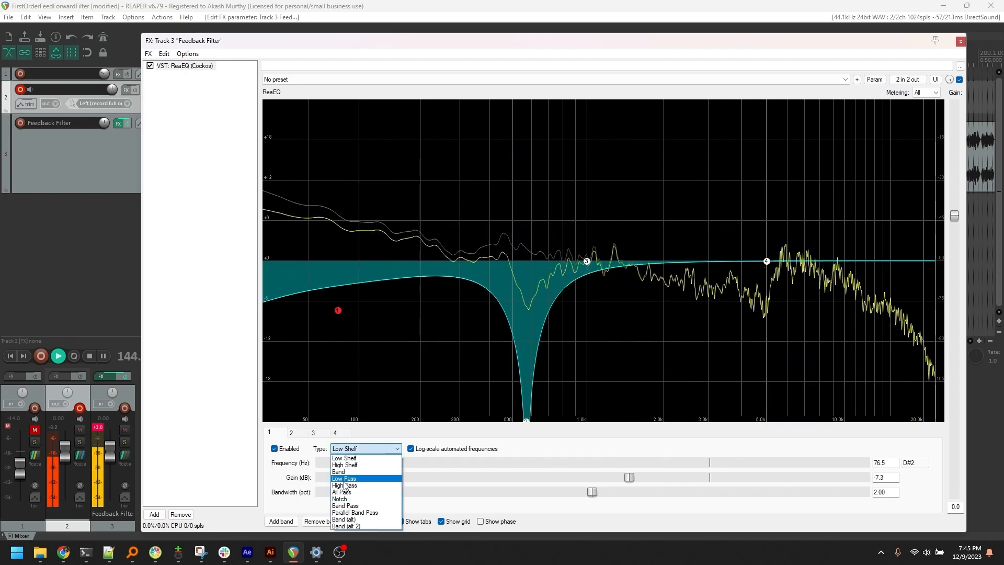
{"action": "left_click", "coordinate": [344, 485]}
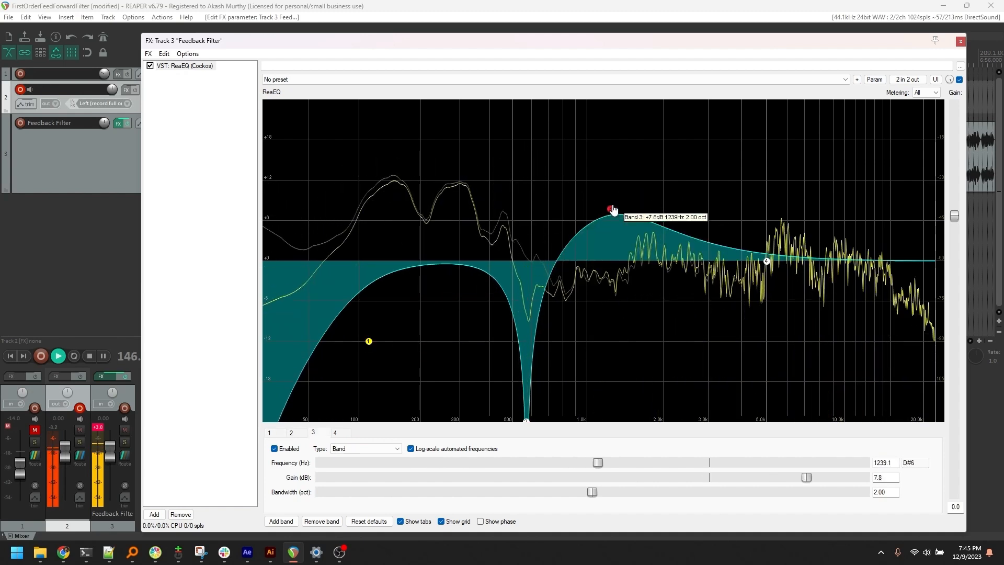
Step: Boost band 3 into a peak and open band 4's filter type list
{"action": "left_click_drag", "start_coordinate": [610, 209], "coordinate": [664, 195]}
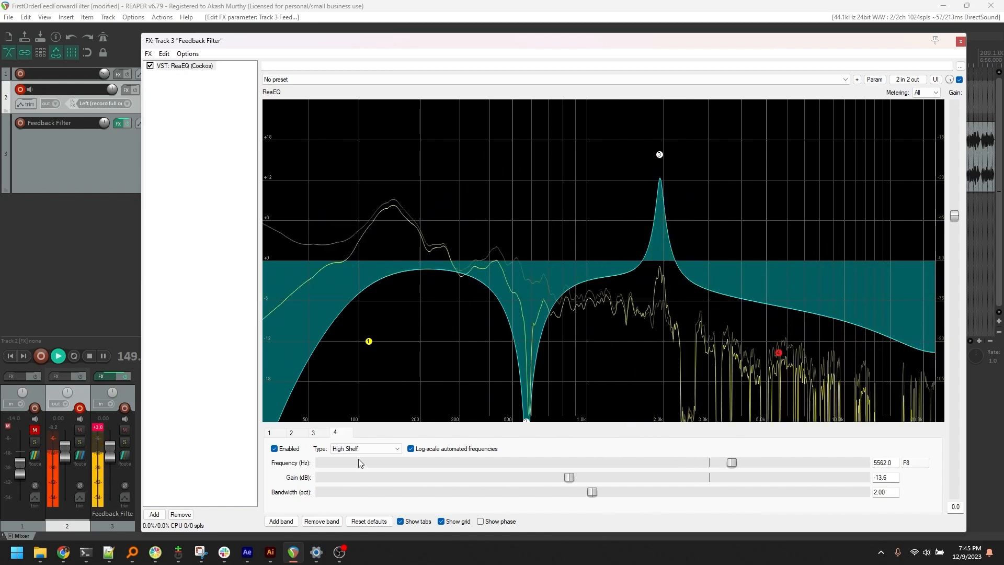
{"action": "left_click", "coordinate": [365, 447]}
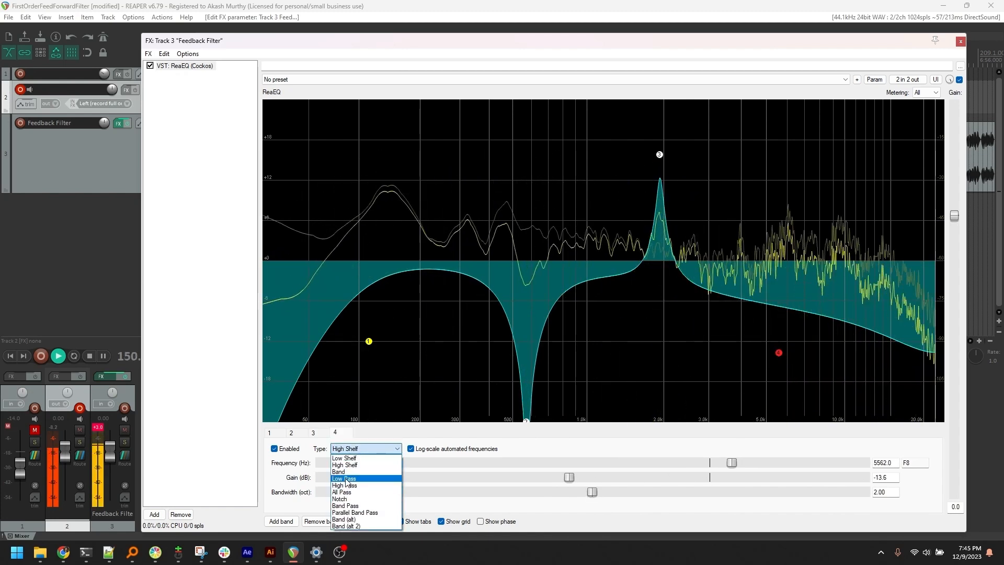